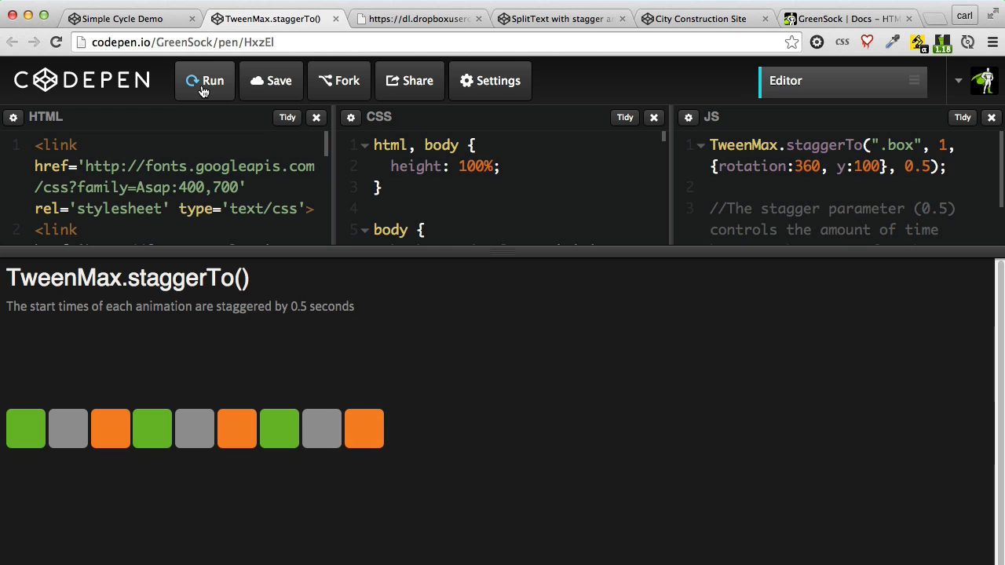
Replay the staggerTo boxes pen, then switch to the AlternatingTransformOrigins demo tab
{"action": "left_click", "coordinate": [204, 81]}
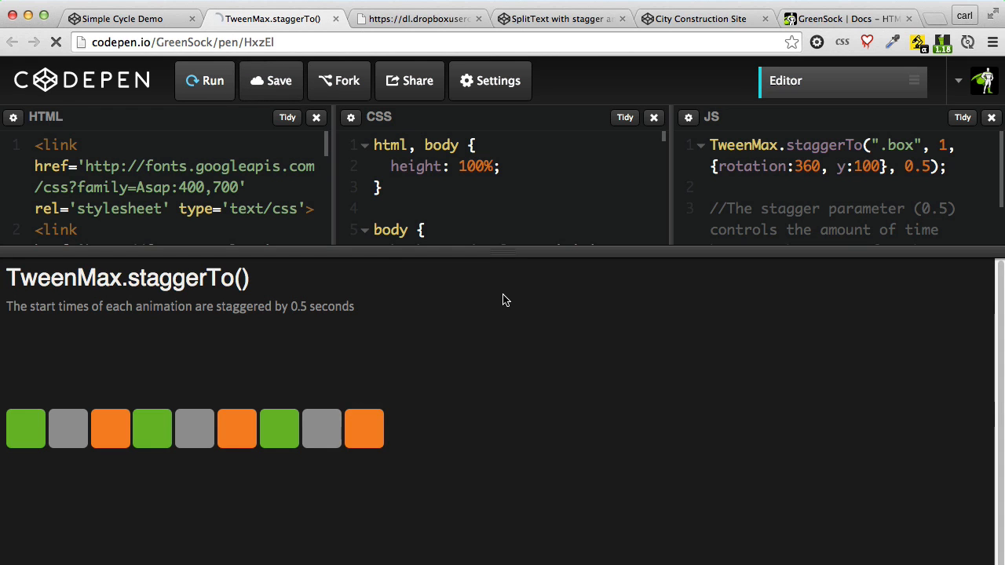
{"action": "left_click", "coordinate": [204, 81]}
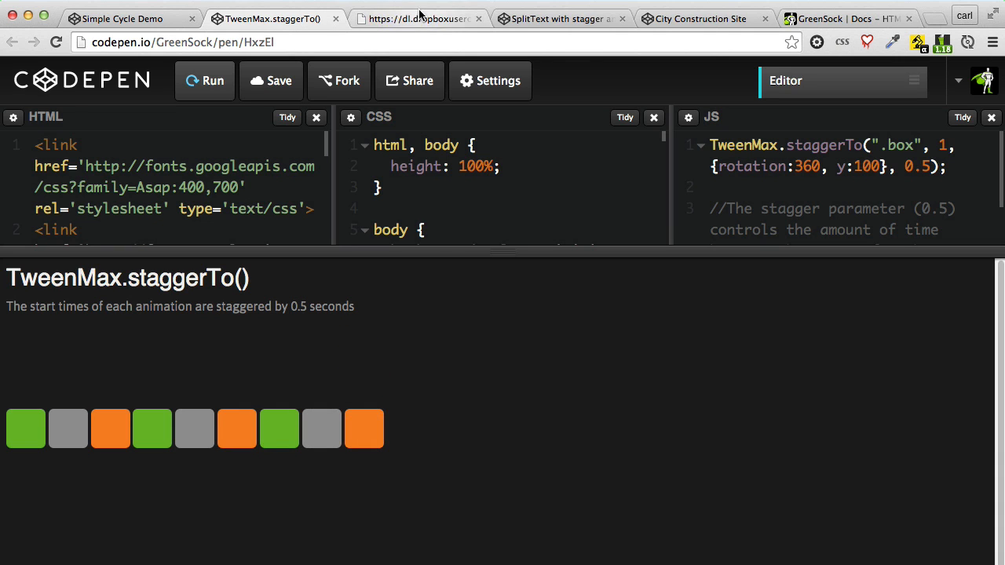
{"action": "left_click", "coordinate": [417, 19]}
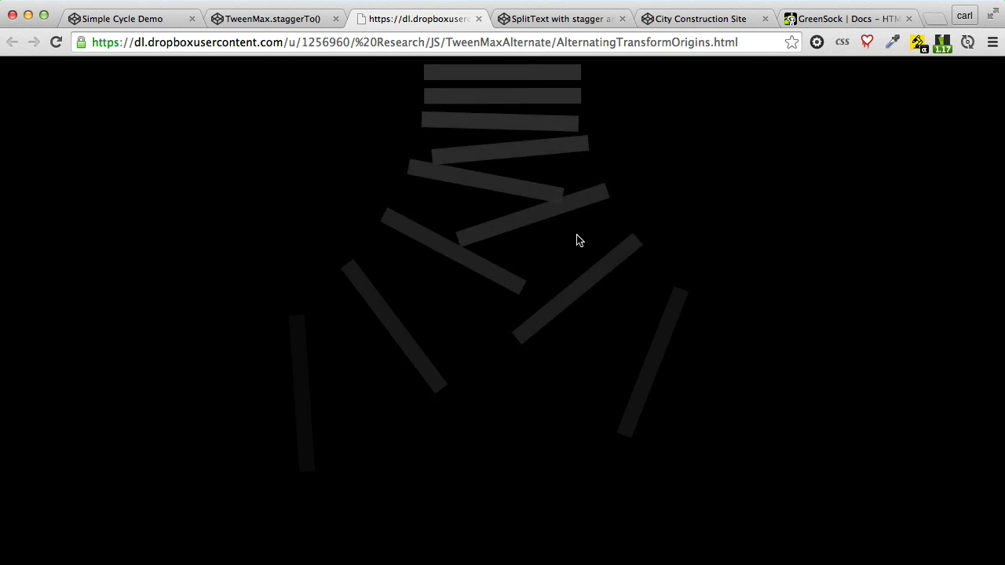
{"action": "left_click", "coordinate": [557, 19]}
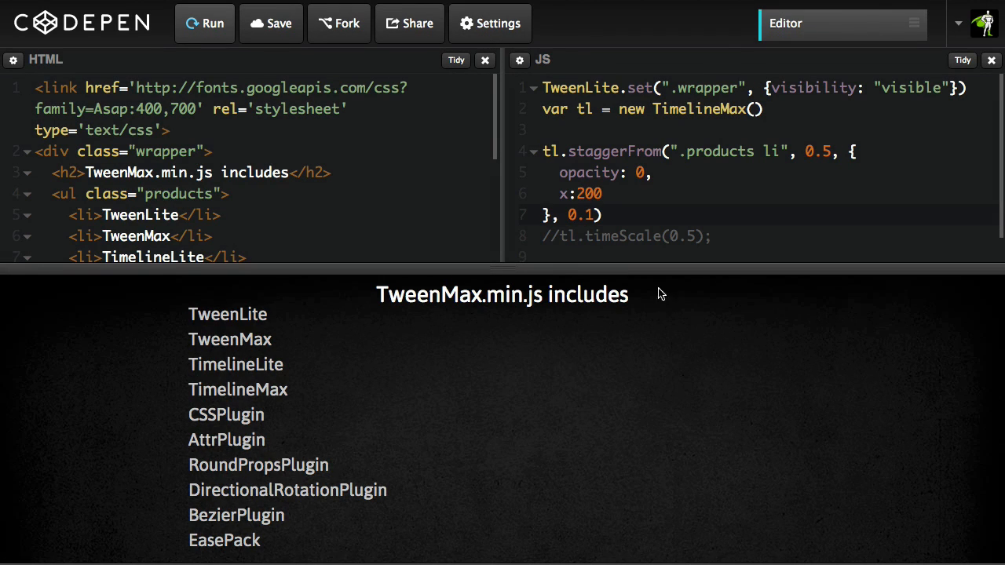
{"action": "scroll", "scroll_direction": "down", "scroll_amount": 3}
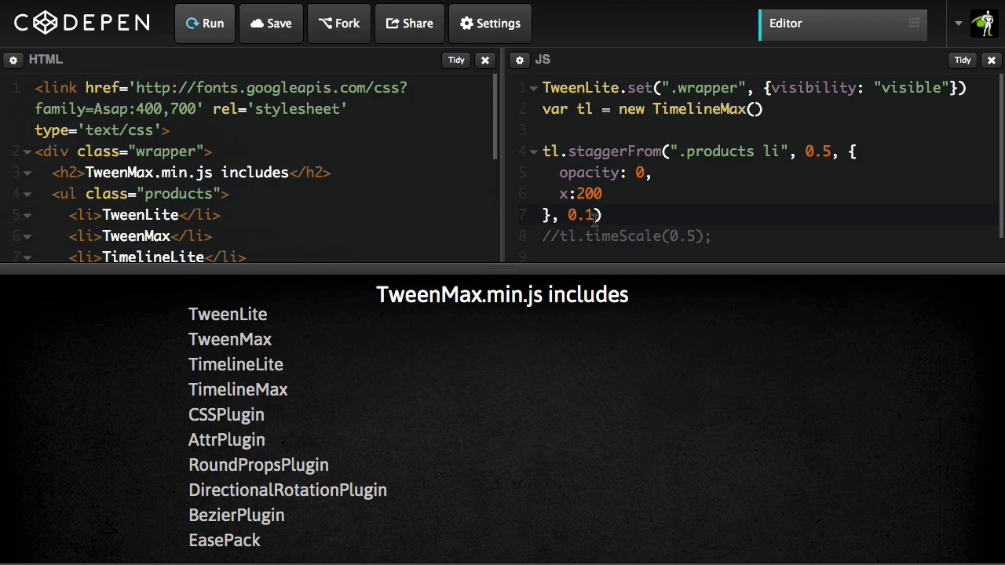
{"action": "left_click", "coordinate": [204, 24]}
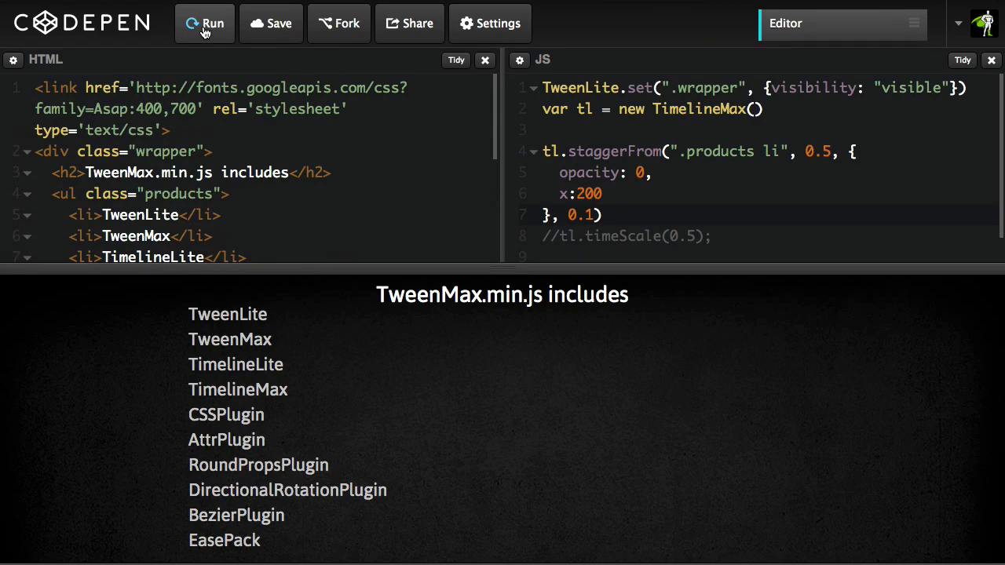
{"action": "left_click", "coordinate": [205, 24]}
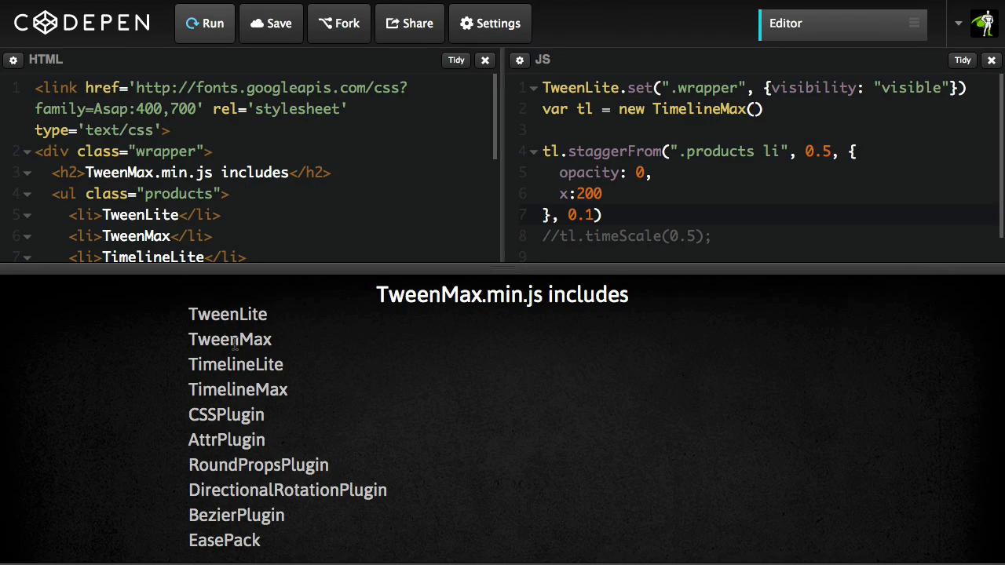
{"action": "mouse_move", "coordinate": [275, 463]}
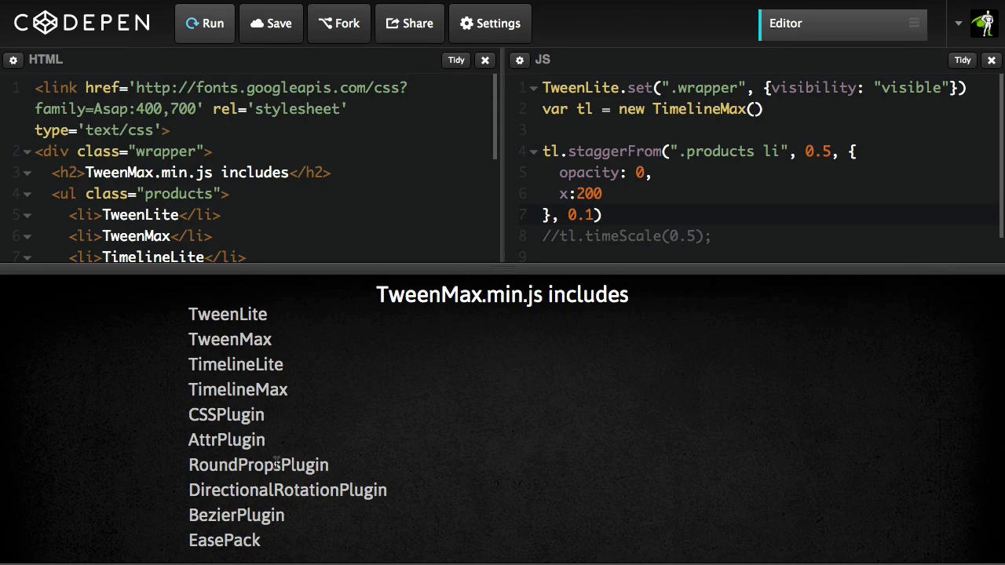
{"action": "mouse_move", "coordinate": [337, 393]}
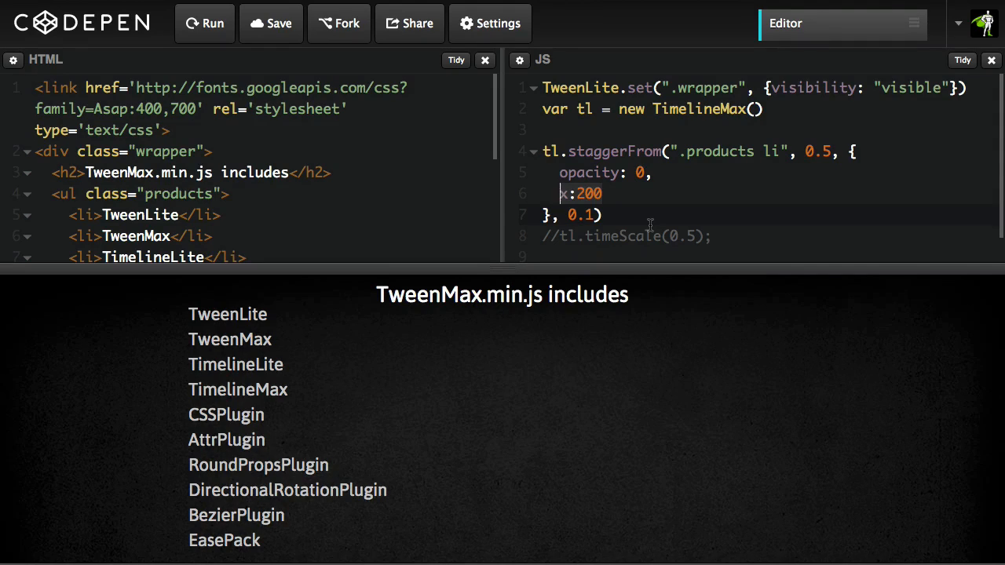
Write cycle:{ x:[-100, 100, 200, 300] } in the product staggerFrom vars
{"action": "type", "text": "cycle:{"}
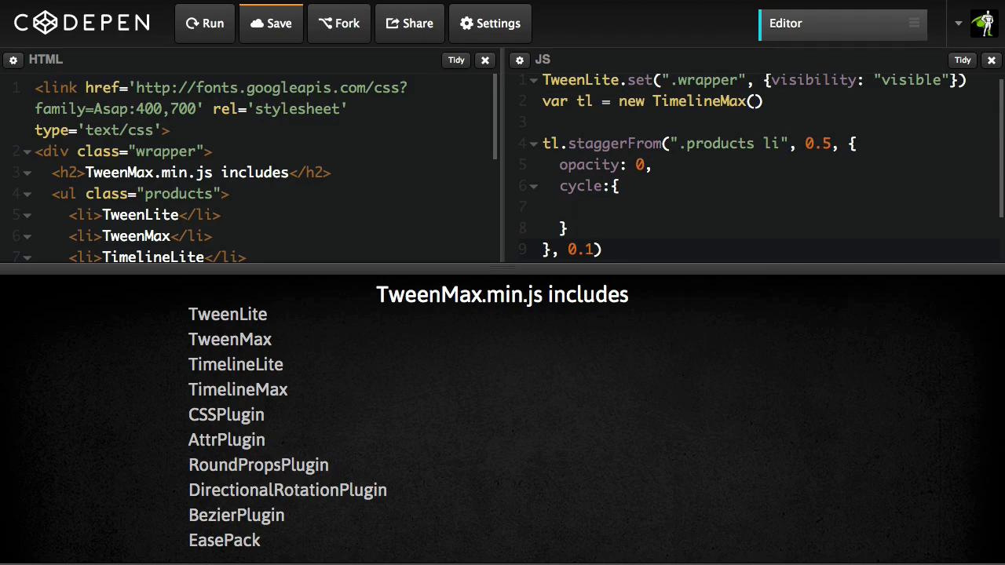
{"action": "left_click", "coordinate": [578, 207]}
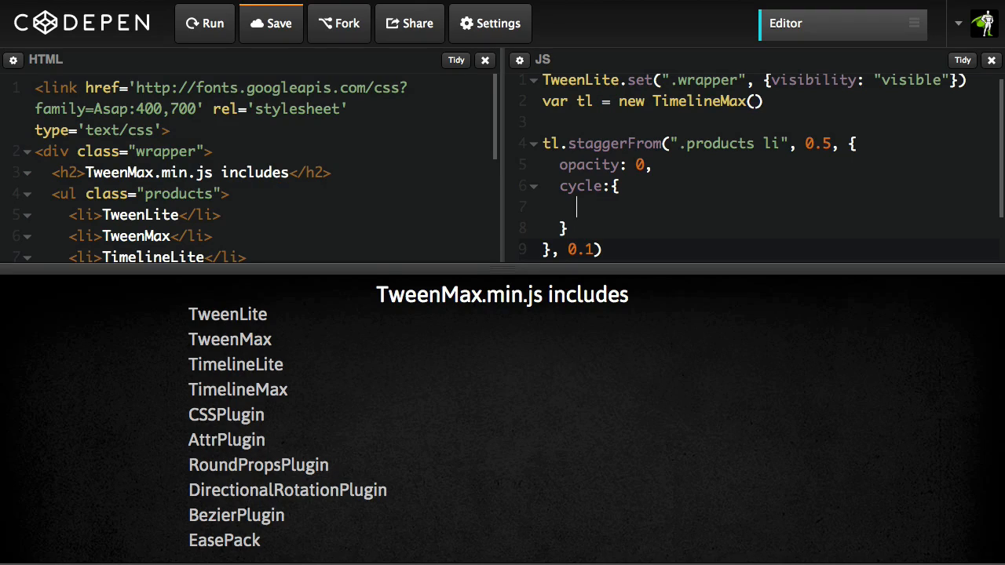
{"action": "type", "text": "x"}
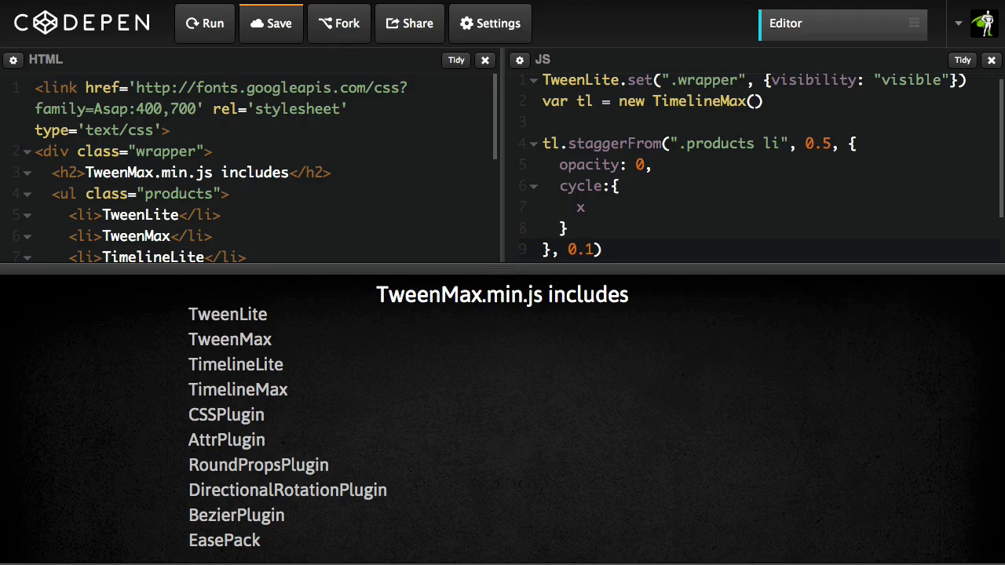
{"action": "type", "text": ":["}
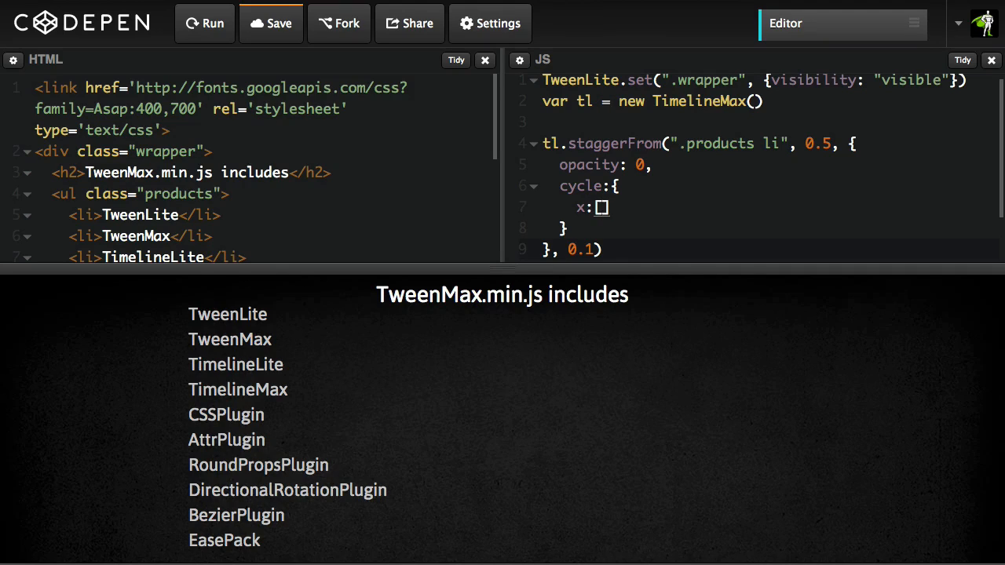
{"action": "type", "text": "[-100,"}
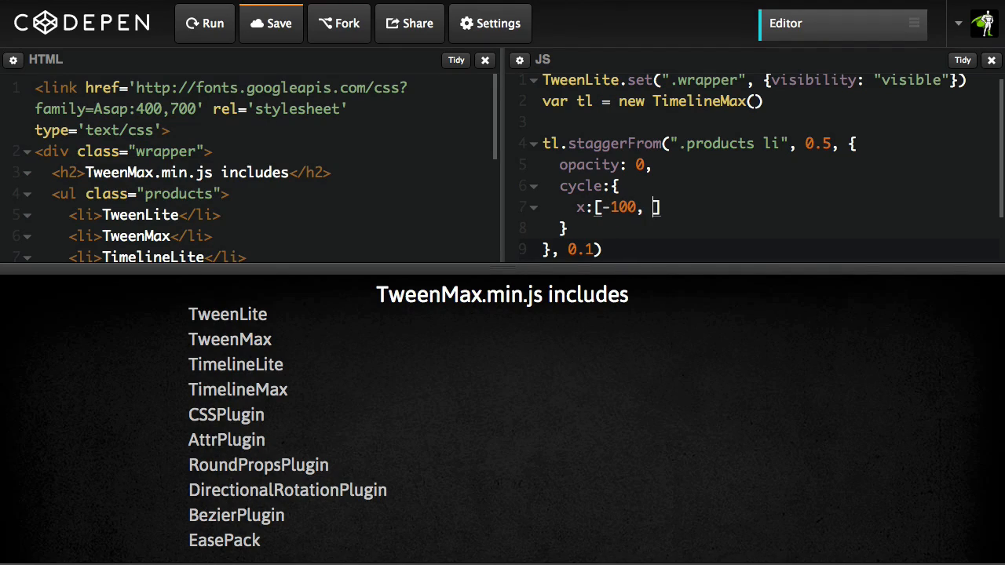
{"action": "type", "text": "100"}
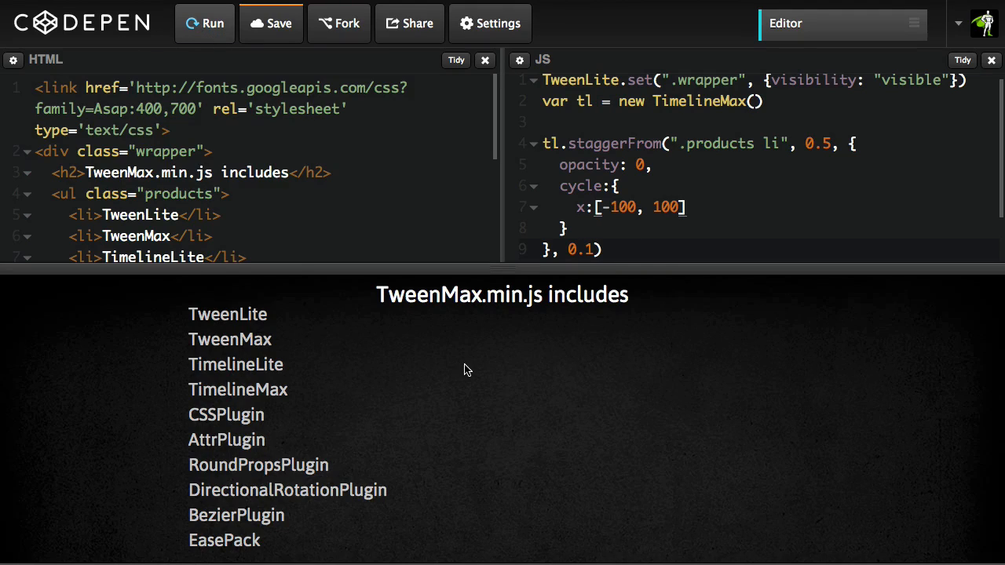
{"action": "mouse_move", "coordinate": [364, 344]}
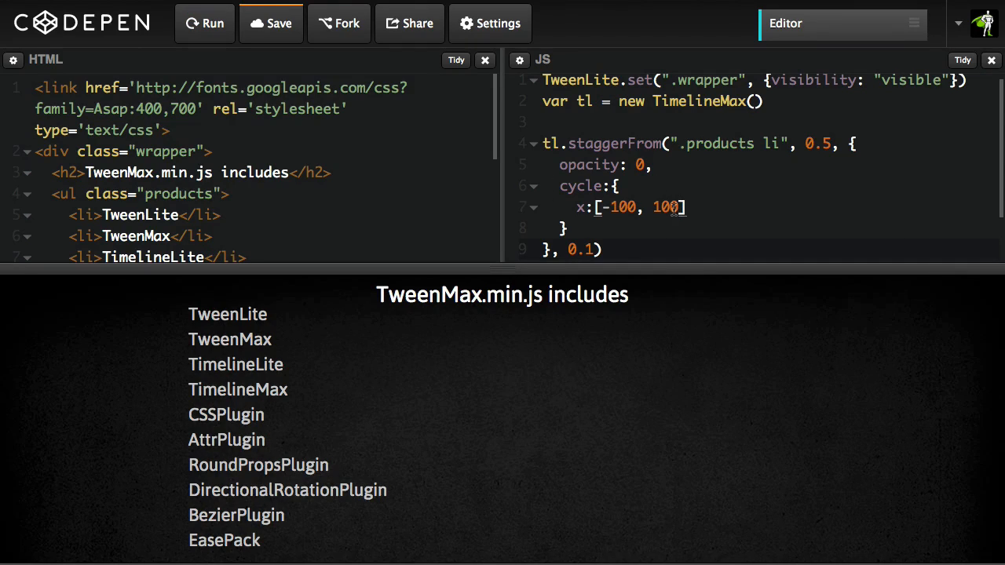
{"action": "type", "text": "200,"}
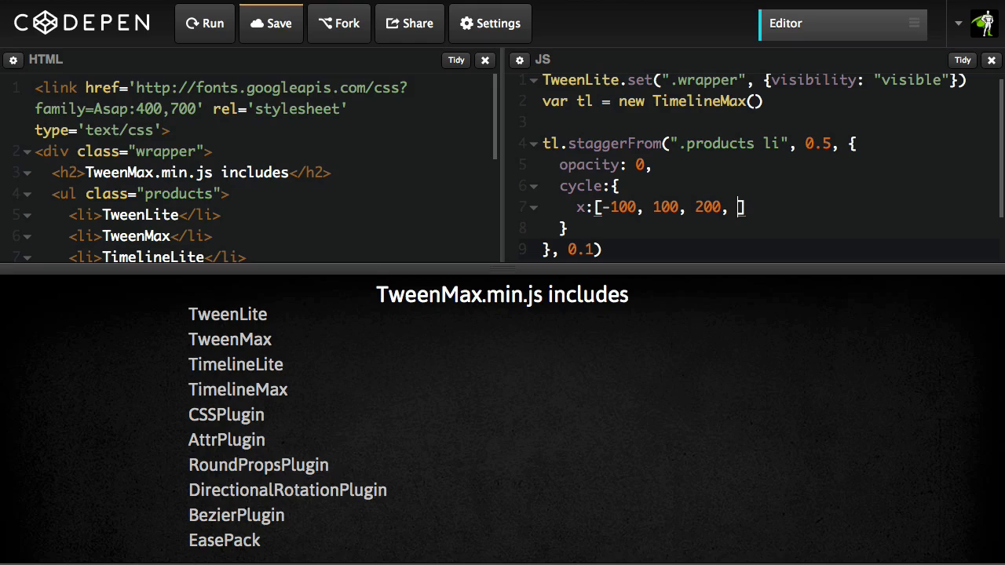
{"action": "type", "text": "300"}
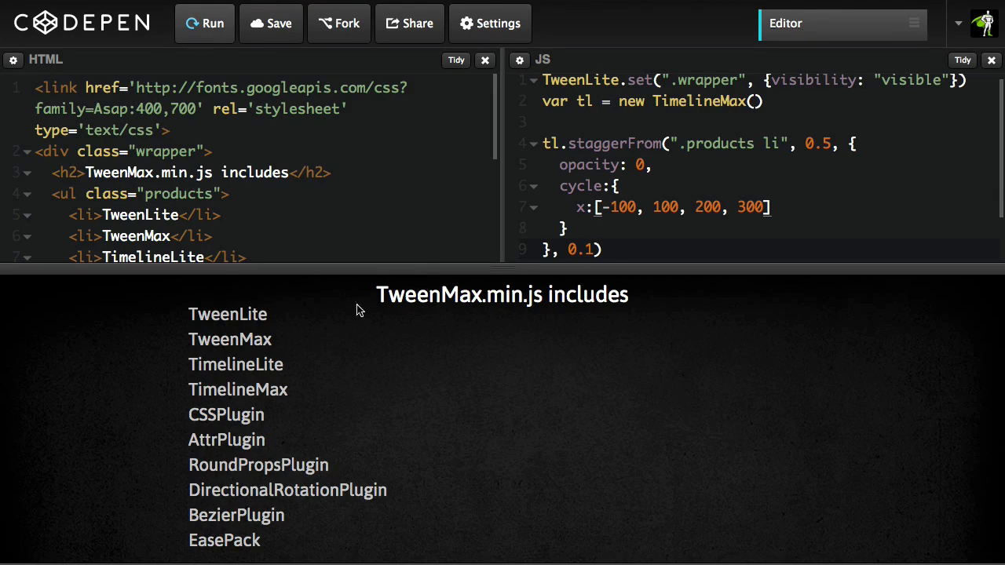
{"action": "mouse_move", "coordinate": [243, 339]}
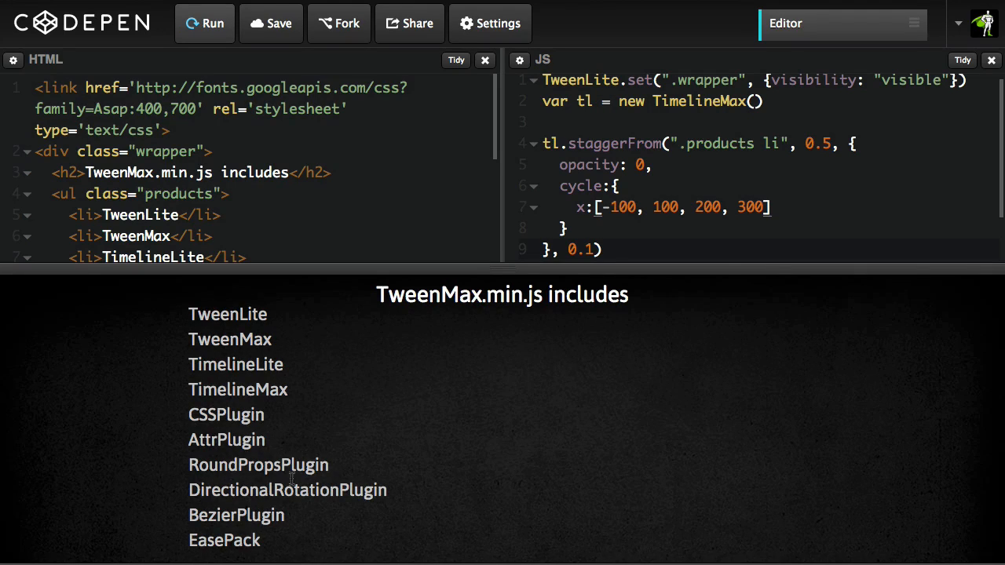
Replace the x array with rotationX:[-90, 90] in the cycle object
{"action": "left_click", "coordinate": [762, 207]}
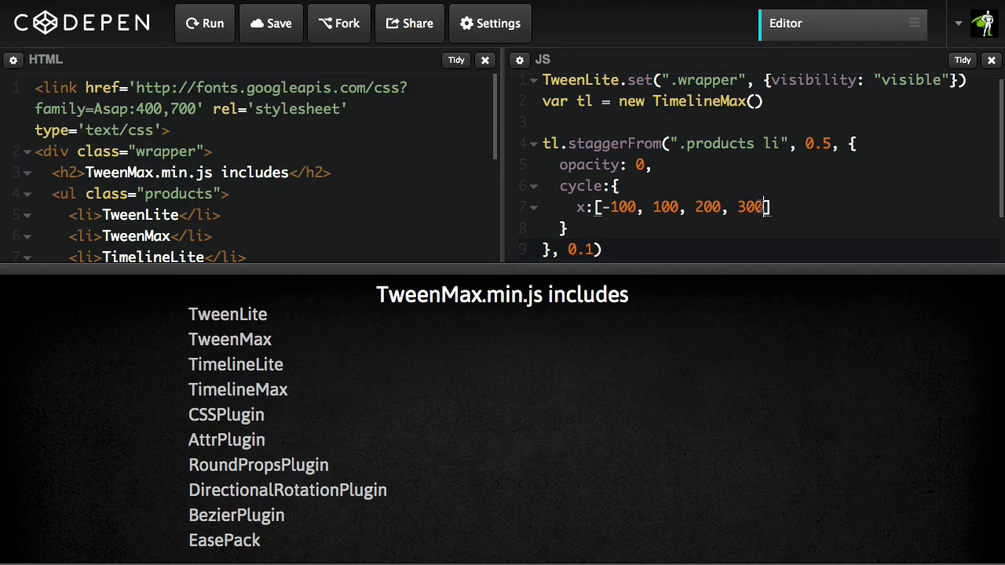
{"action": "key", "text": "BackSpace"}
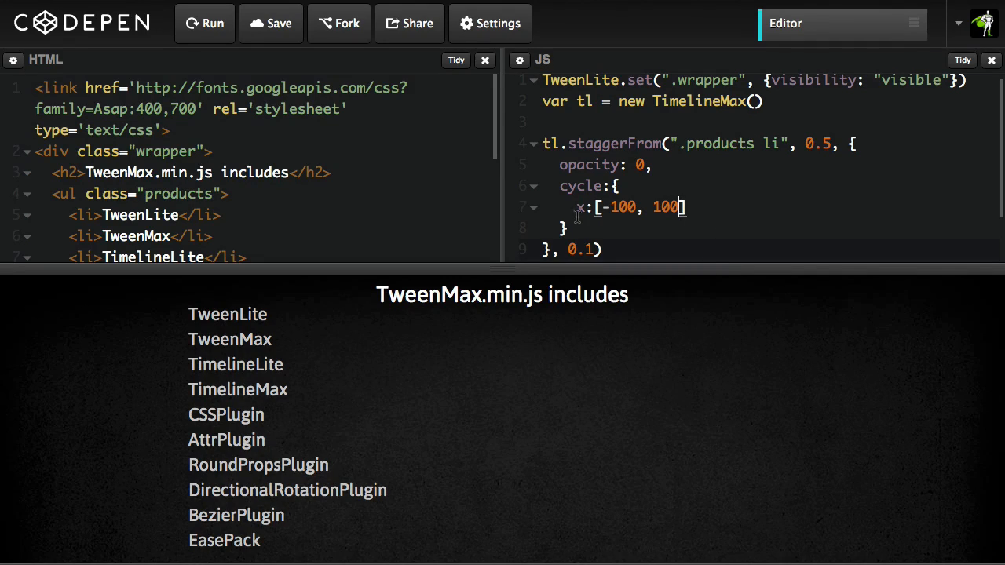
{"action": "left_click_drag", "start_coordinate": [578, 207], "coordinate": [685, 207]}
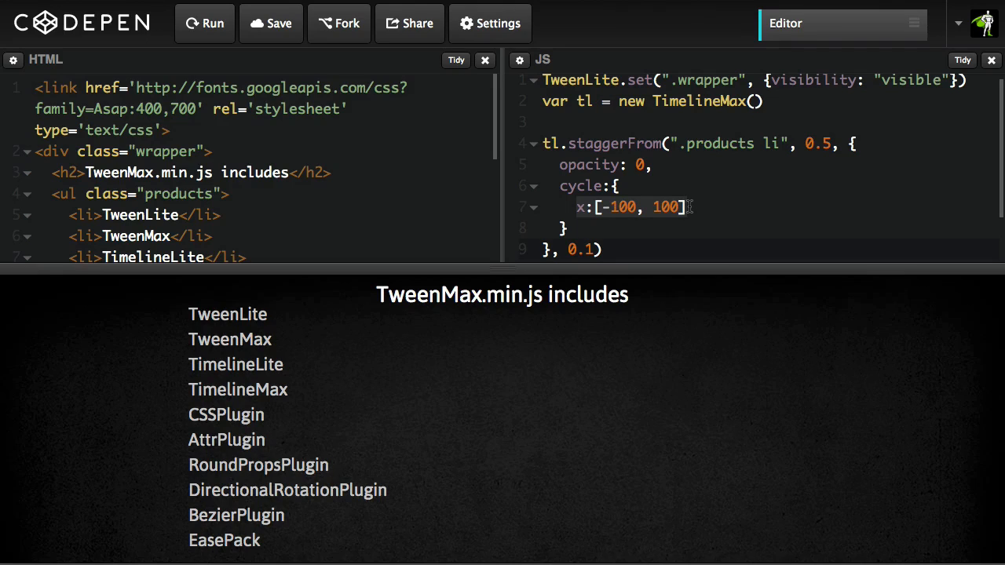
{"action": "type", "text": "rotationX:"}
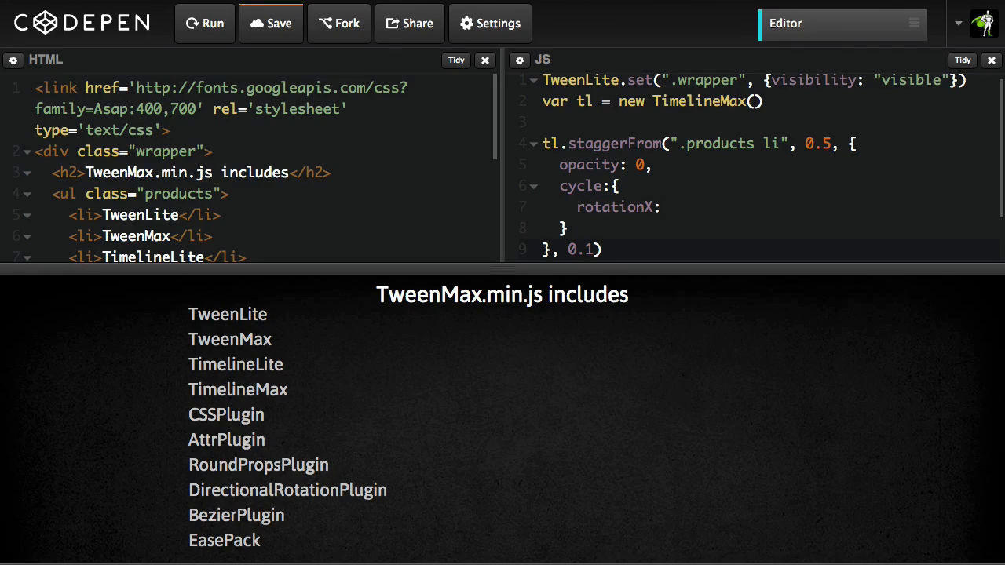
{"action": "type", "text": "[-"}
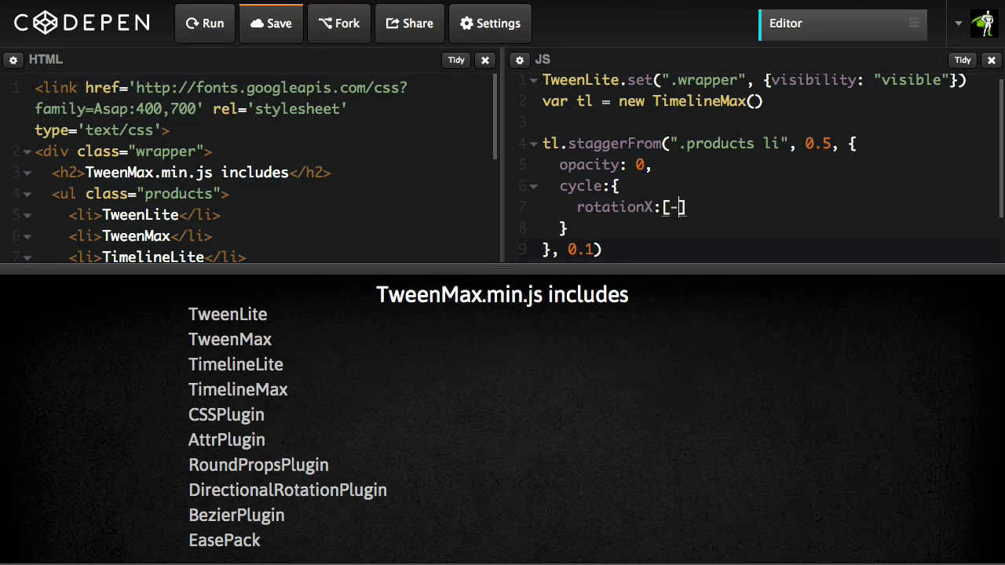
{"action": "type", "text": "90, 90"}
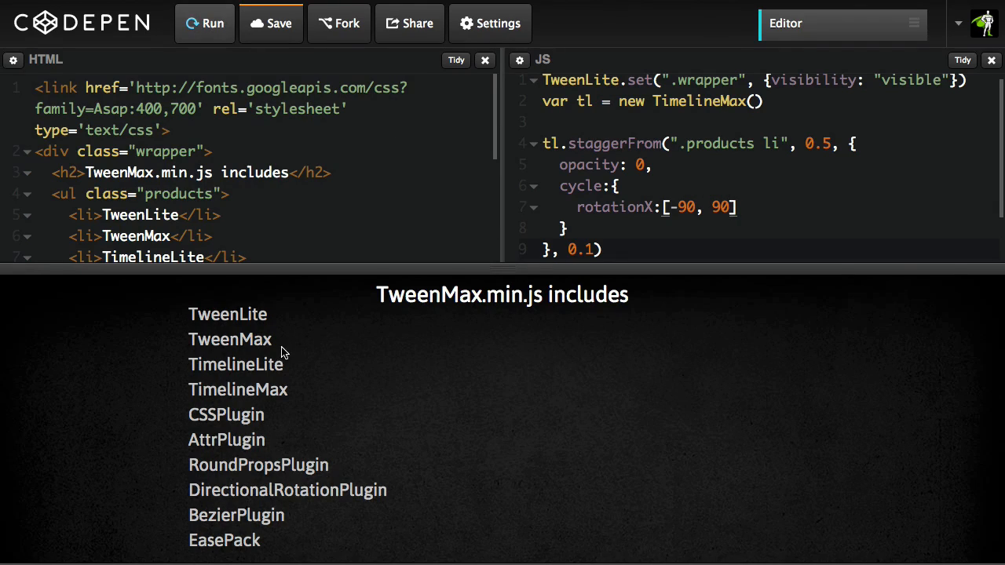
{"action": "mouse_move", "coordinate": [226, 305]}
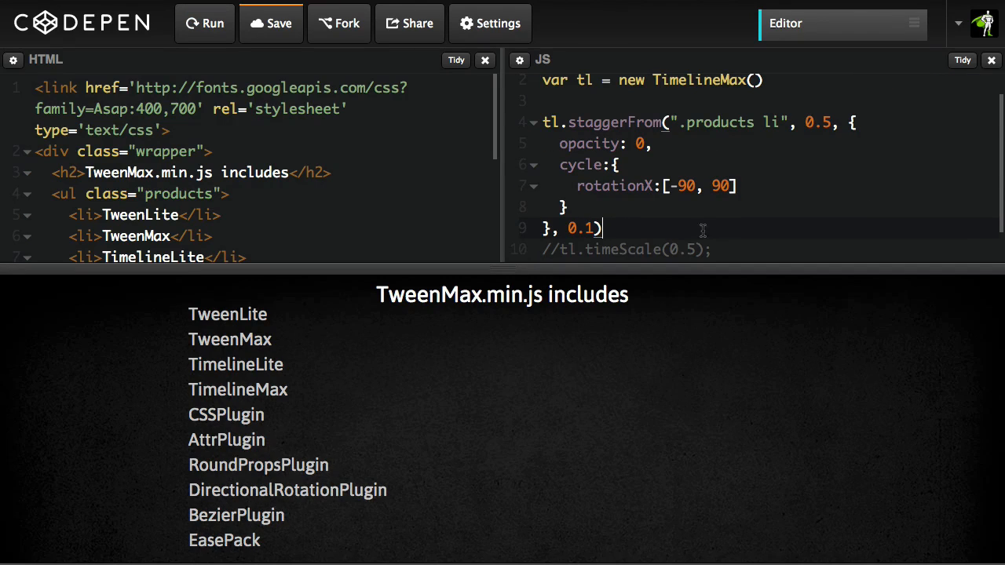
Add transformOrigin:["50% top -100", "50% bottom 100"] to the cycle object
{"action": "type", "text": ","}
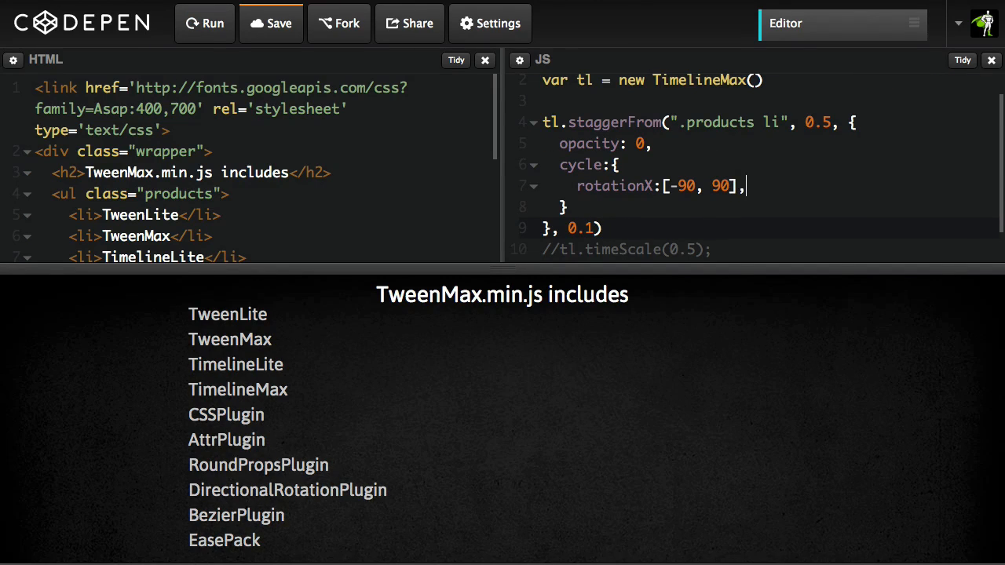
{"action": "type", "text": "transformOrigin:[\"50% top\", \"50% bottom\"]"}
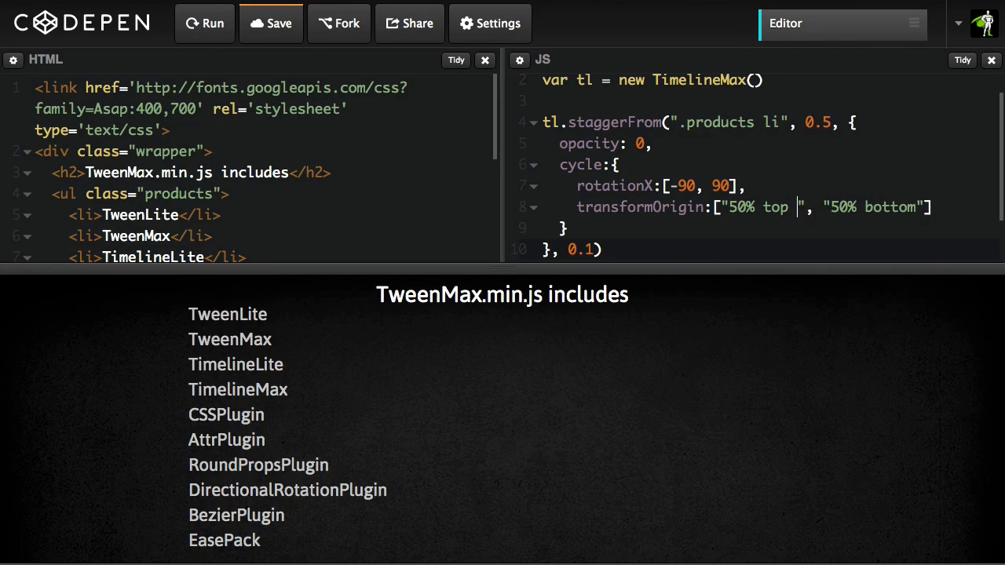
{"action": "type", "text": "-100"}
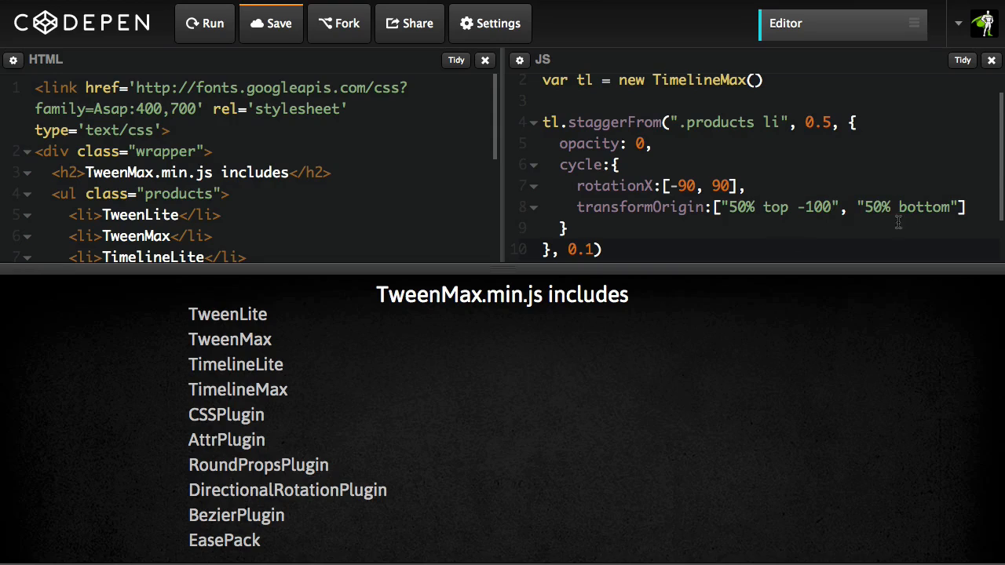
{"action": "type", "text": "100"}
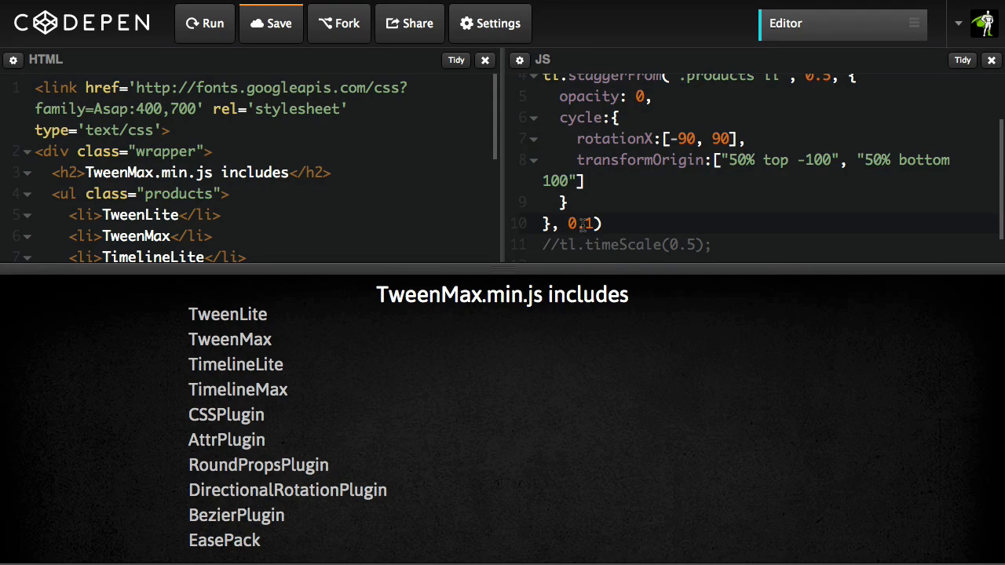
{"action": "scroll", "scroll_direction": "down", "scroll_amount": 3}
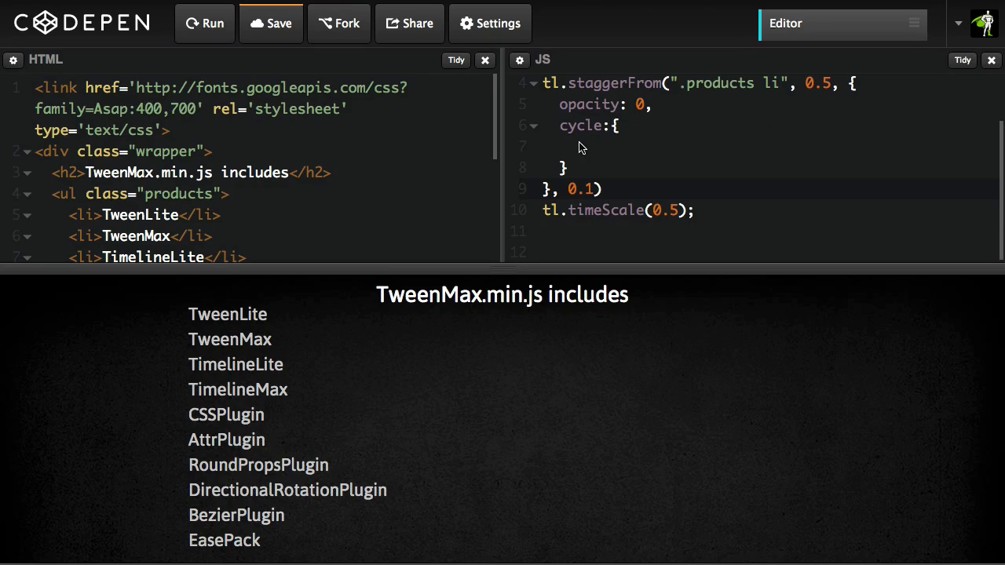
Write the cycle's x as a function returning Math.random() * 300
{"action": "left_click", "coordinate": [578, 146]}
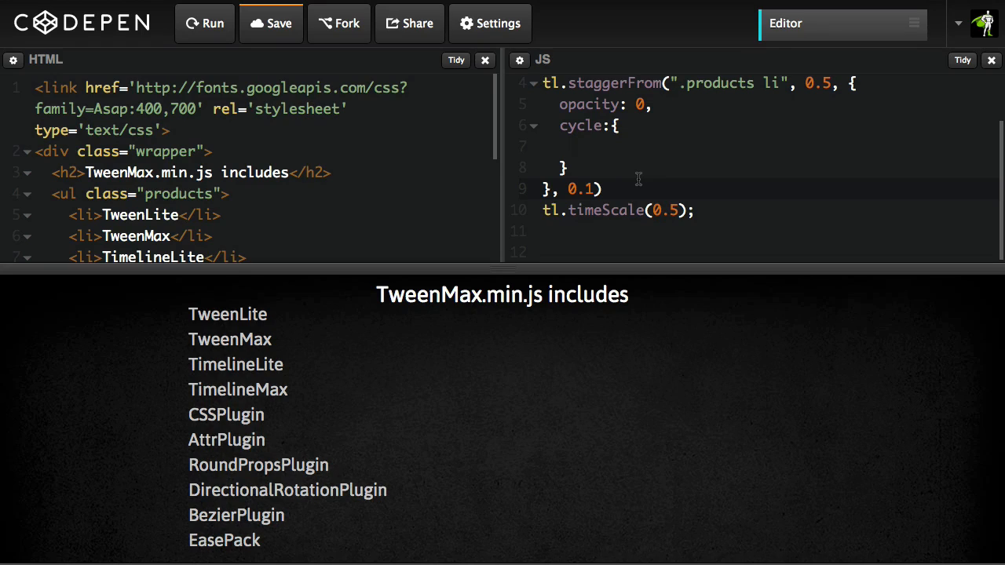
{"action": "type", "text": "x:"}
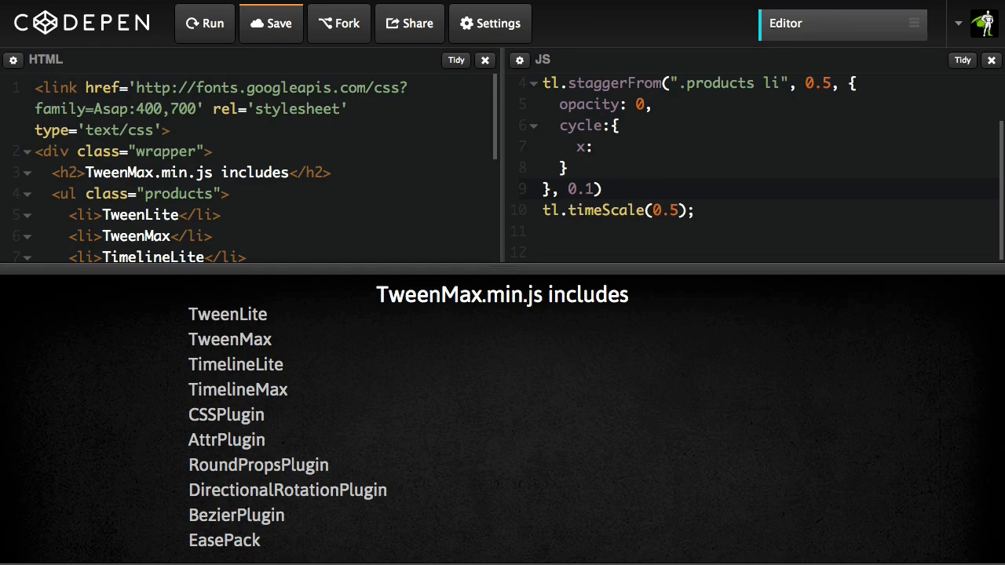
{"action": "type", "text": "function"}
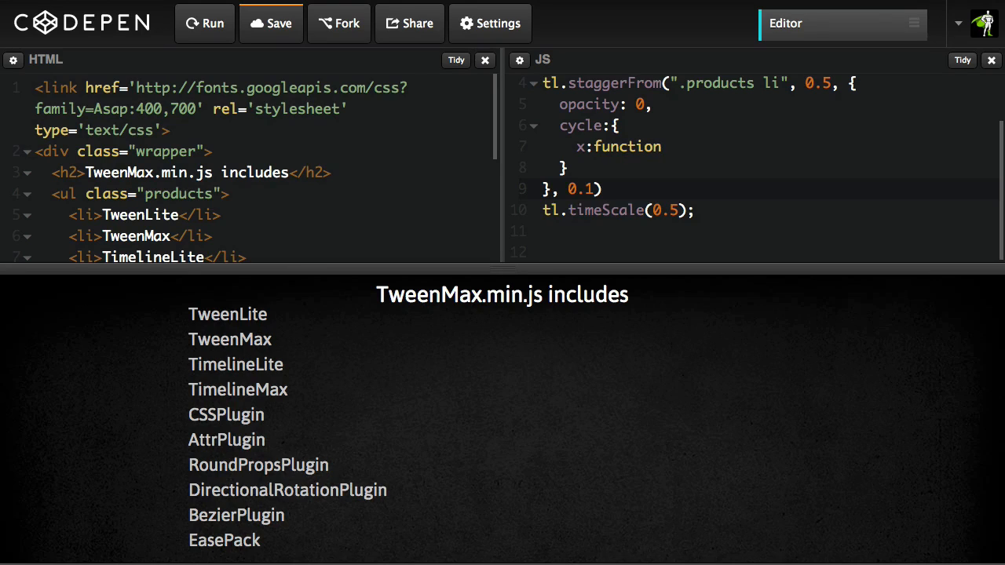
{"action": "type", "text": "(){"}
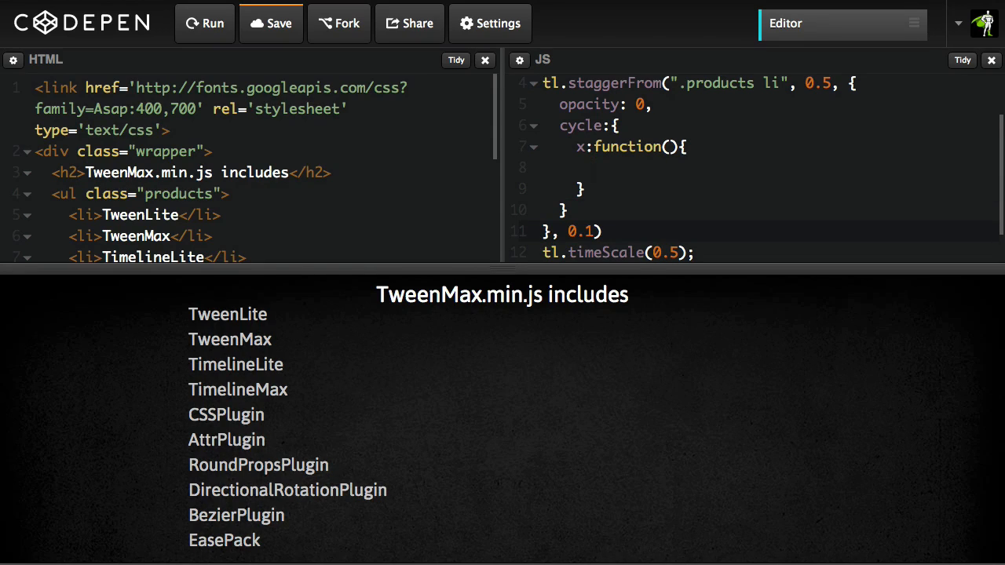
{"action": "type", "text": "return"}
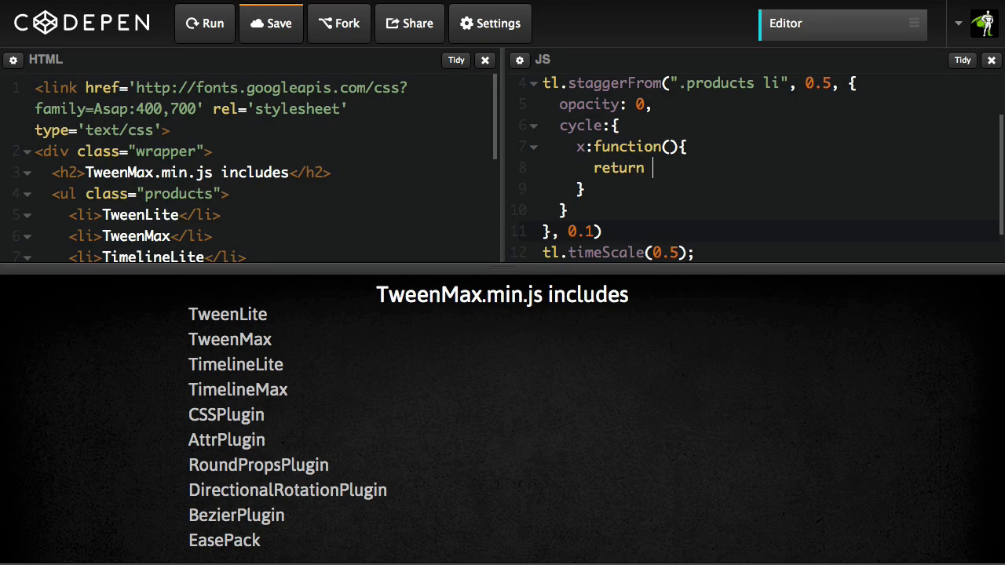
{"action": "type", "text": "Math.rand"}
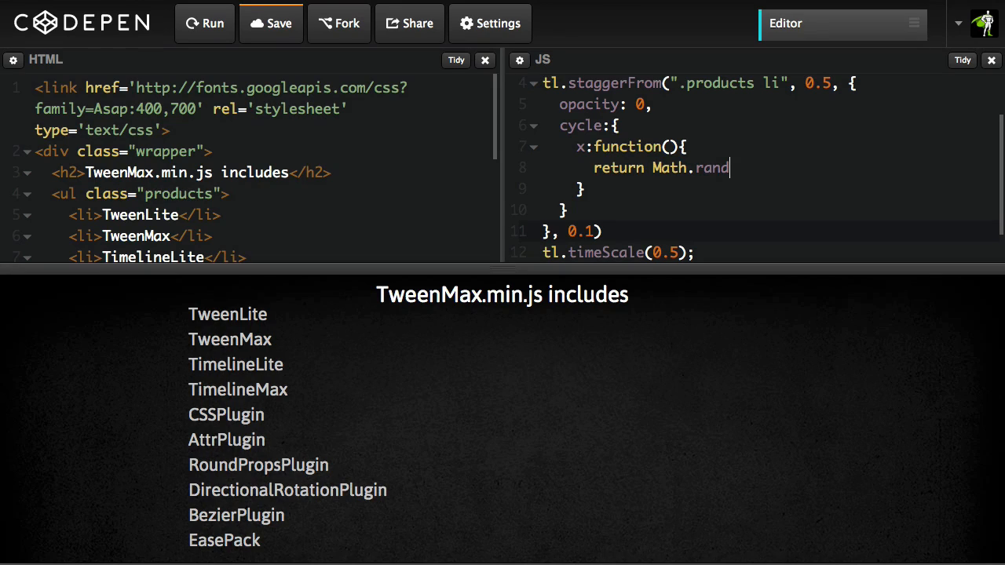
{"action": "type", "text": "om() *"}
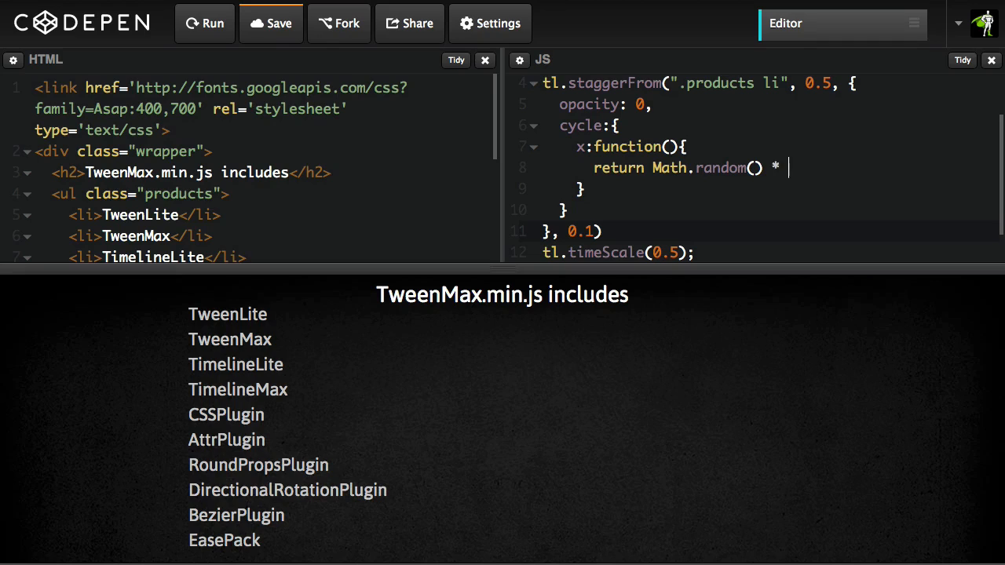
{"action": "type", "text": "300"}
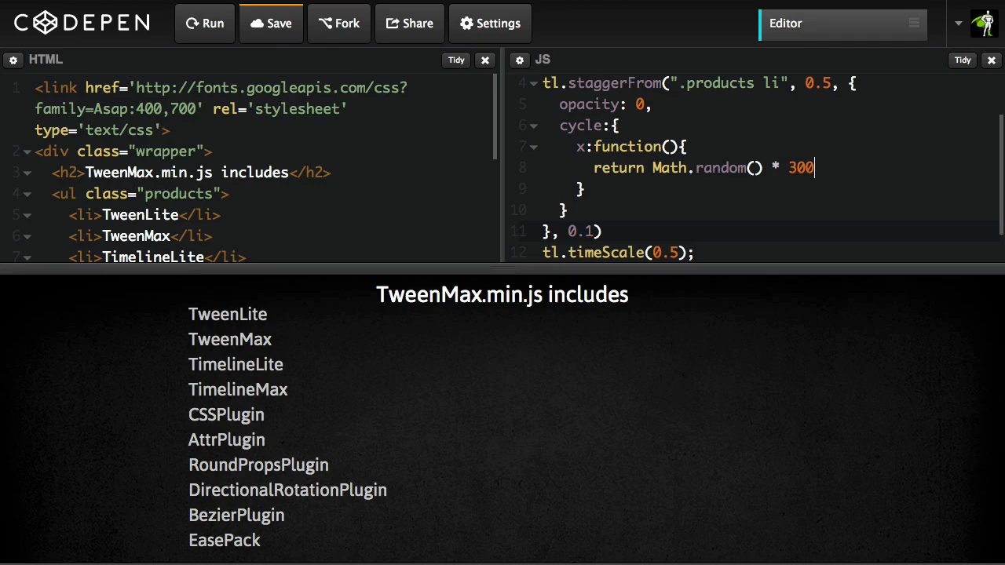
{"action": "type", "text": ";"}
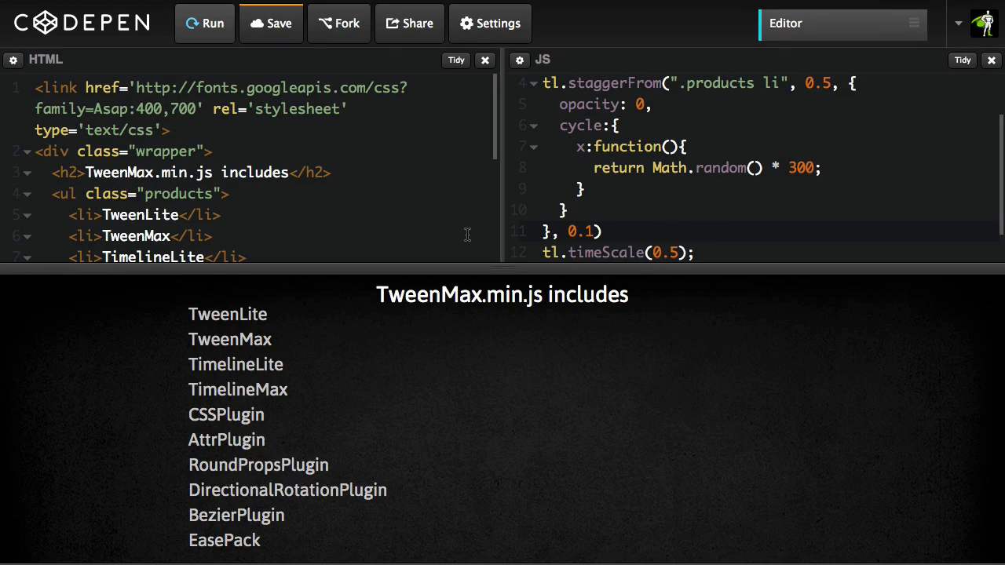
{"action": "mouse_move", "coordinate": [208, 328]}
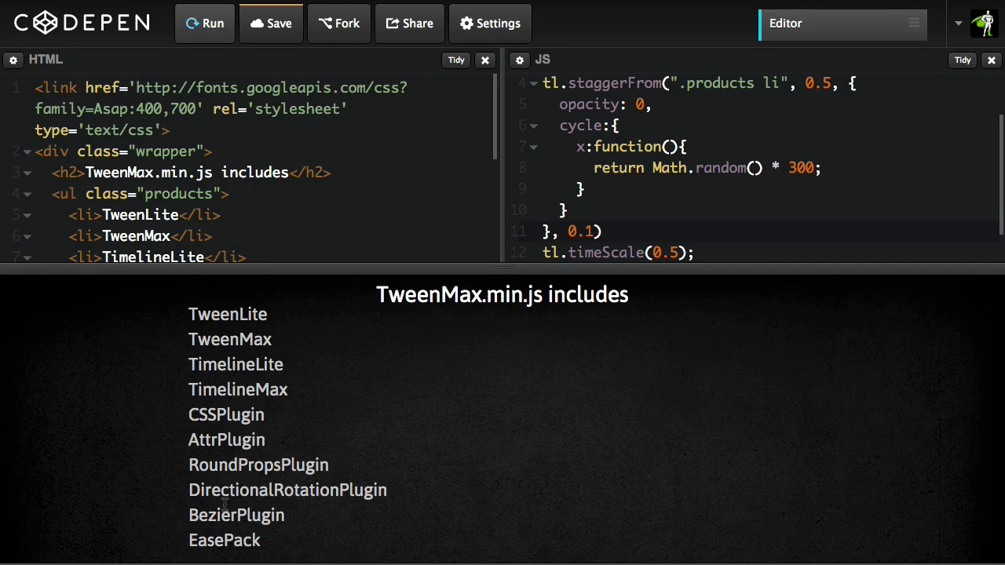
{"action": "mouse_move", "coordinate": [321, 337]}
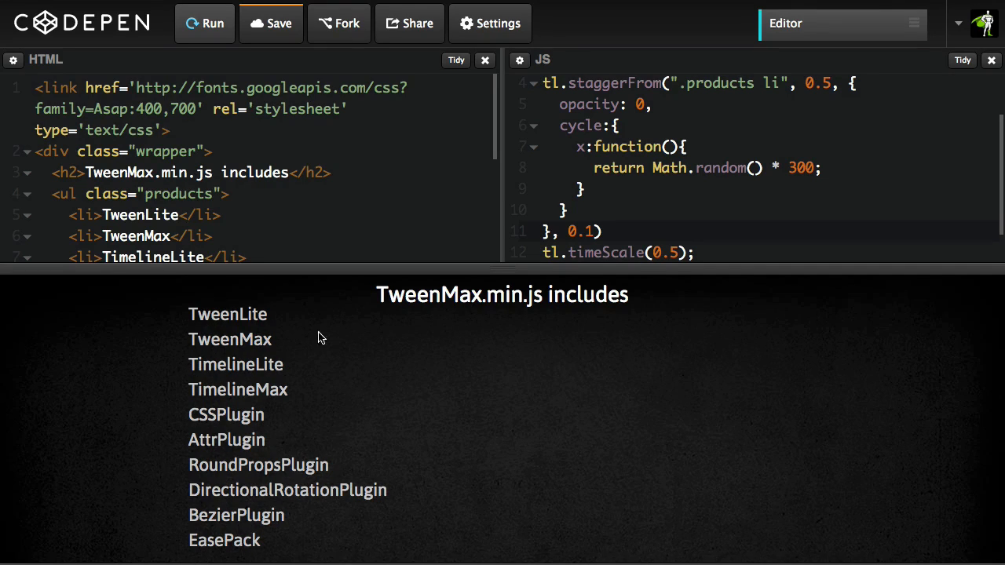
{"action": "mouse_move", "coordinate": [688, 165]}
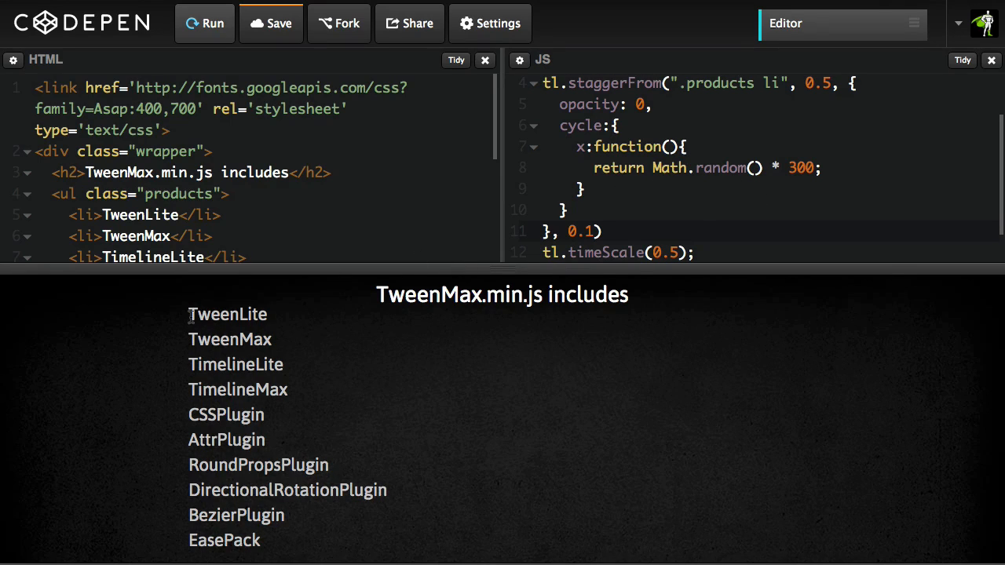
Give the x function an index parameter i and return i * 50 instead
{"action": "double_click", "coordinate": [226, 314]}
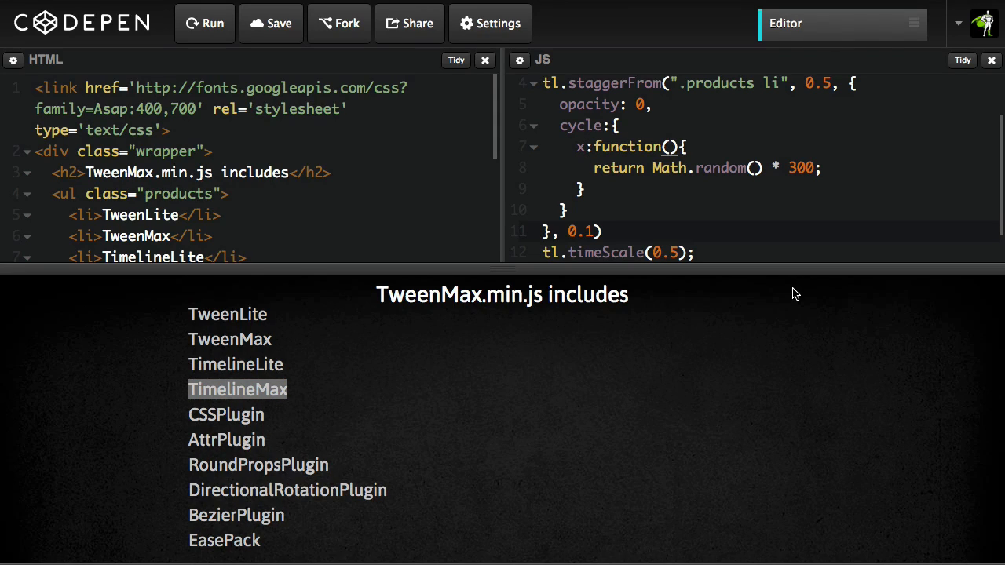
{"action": "type", "text": "i"}
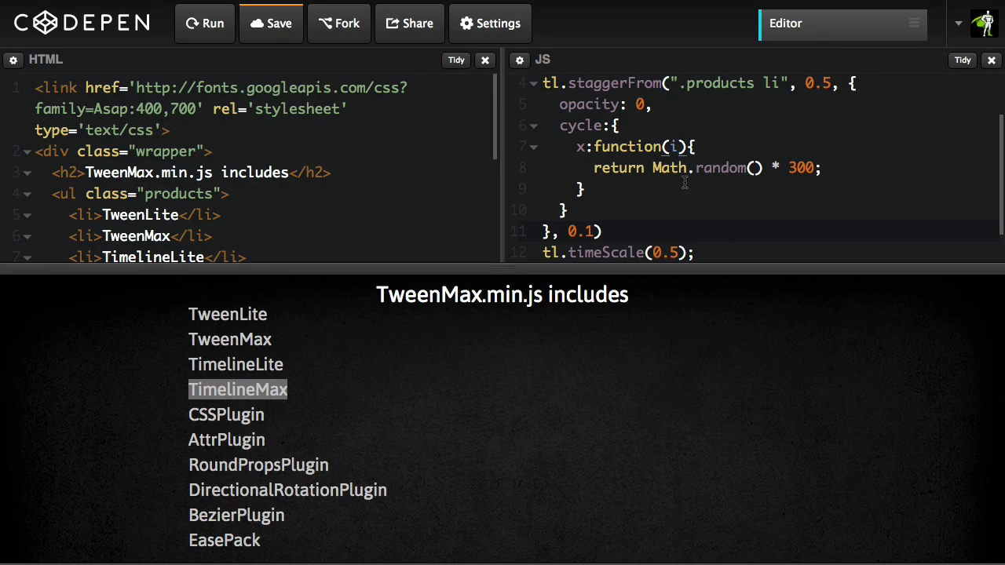
{"action": "double_click", "coordinate": [669, 167]}
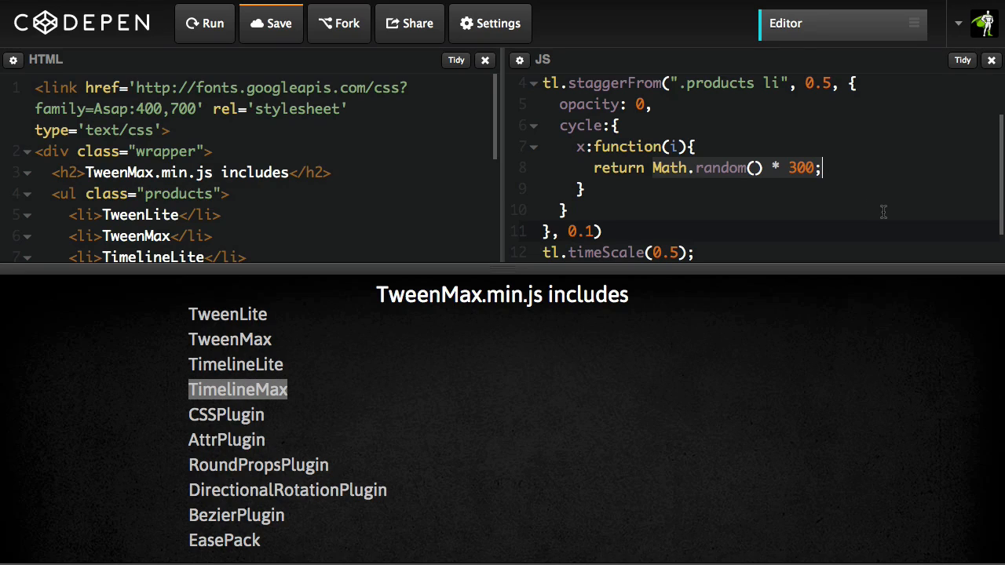
{"action": "type", "text": "i * 5"}
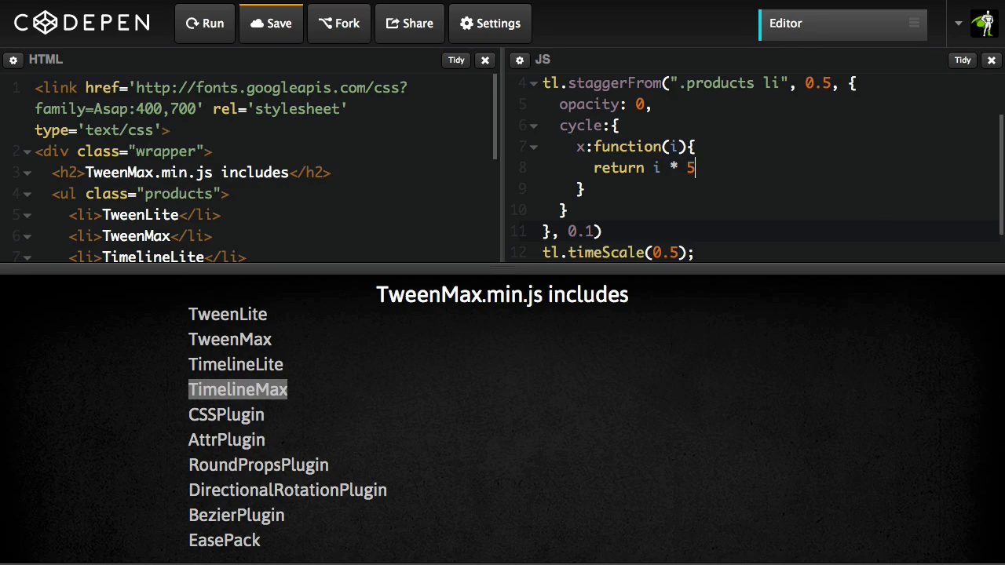
{"action": "type", "text": "0;"}
{"action": "left_click", "coordinate": [770, 188]}
{"action": "type", "text": ","}
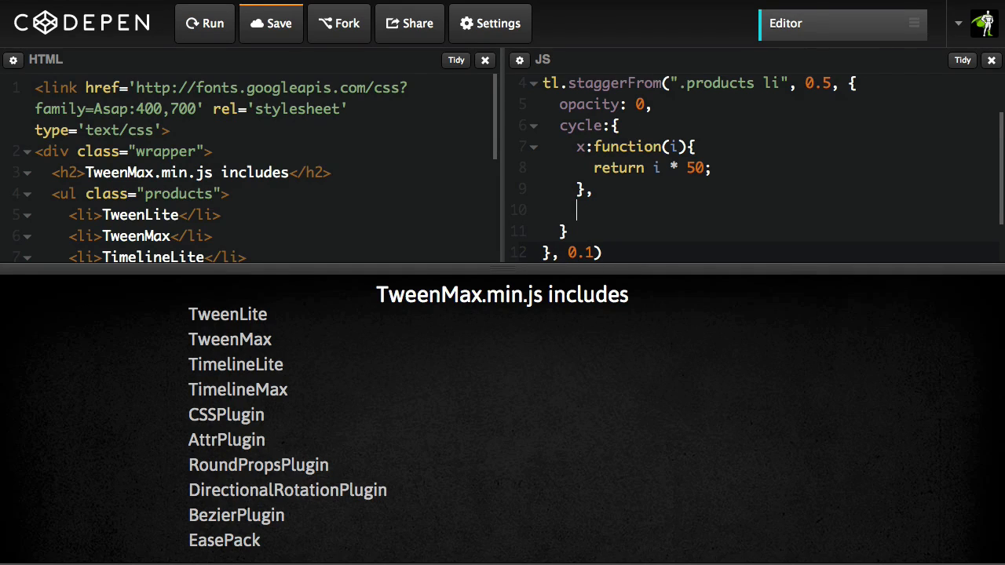
Add an ease:function(i) returning Back.easeOut to the cycle and rerun
{"action": "type", "text": "ease:"}
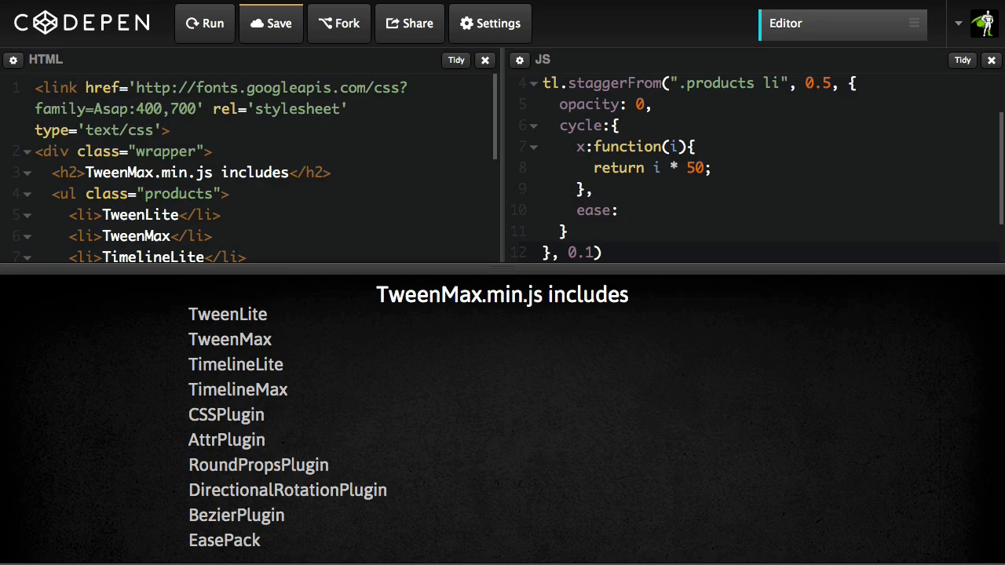
{"action": "type", "text": "function"}
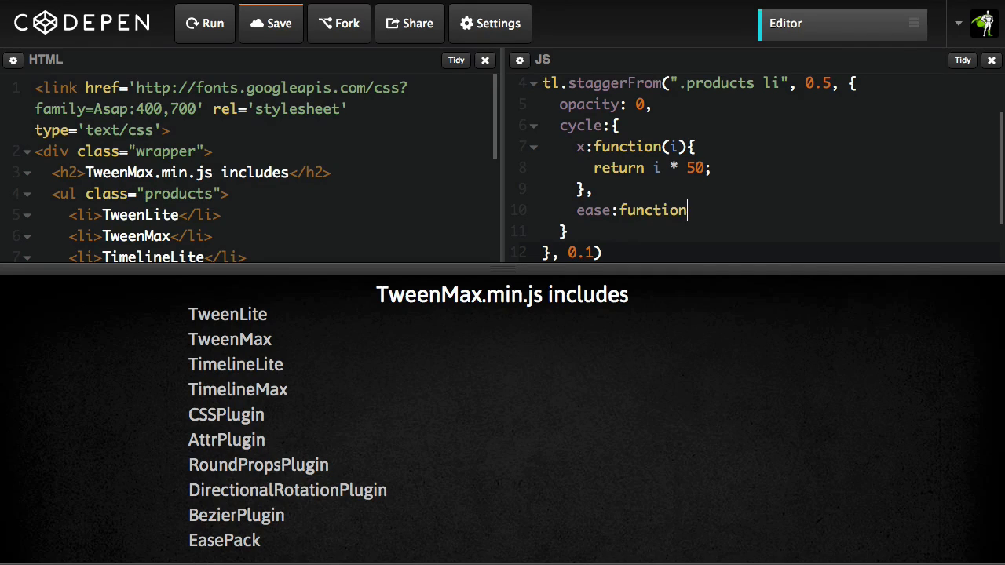
{"action": "type", "text": "(i)"}
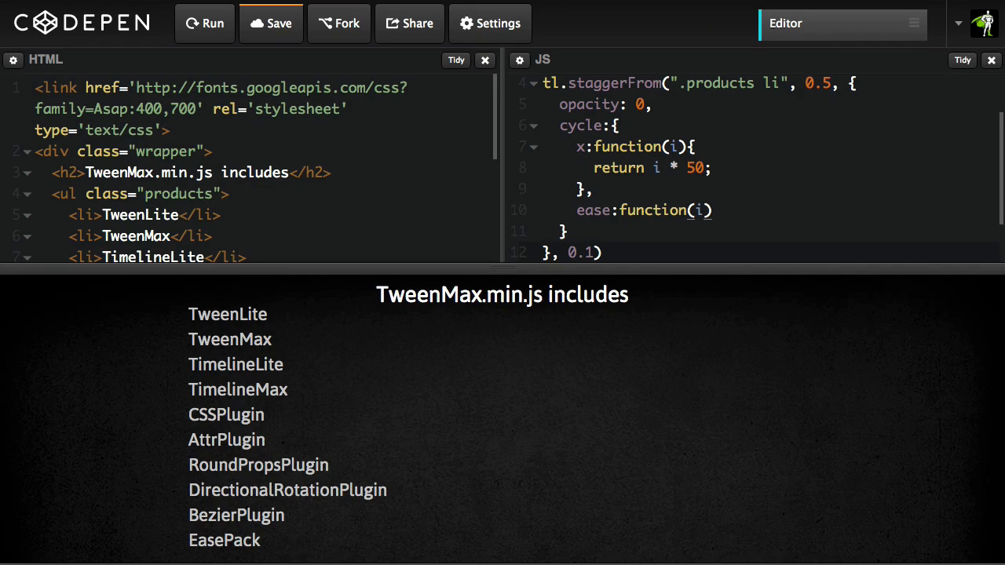
{"action": "type", "text": "{}"}
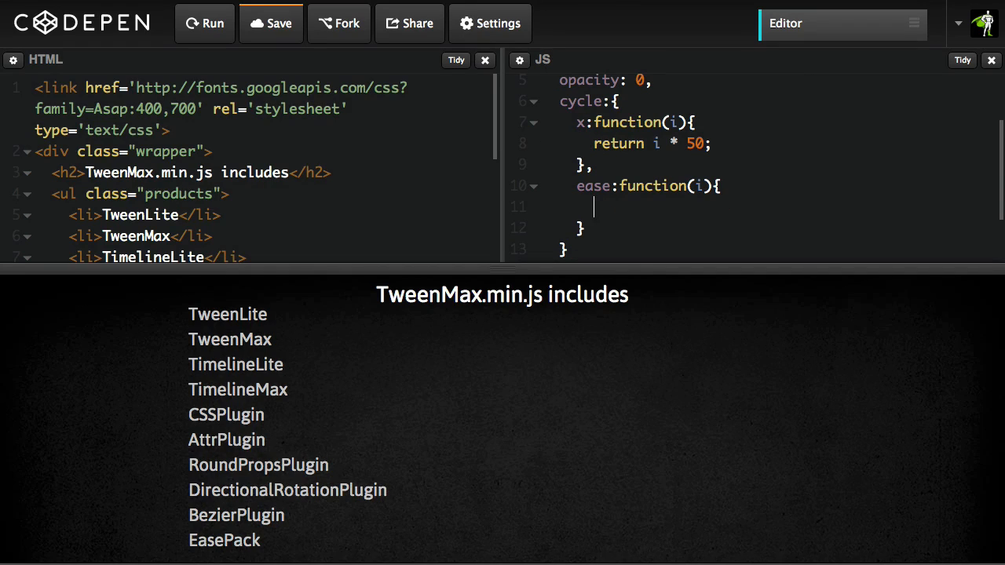
{"action": "type", "text": "return"}
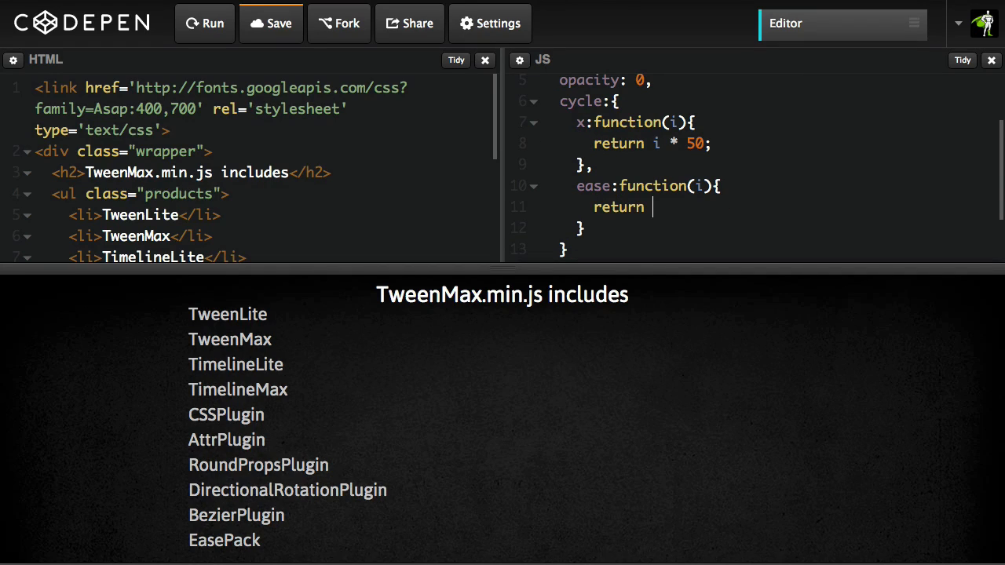
{"action": "type", "text": "Back"}
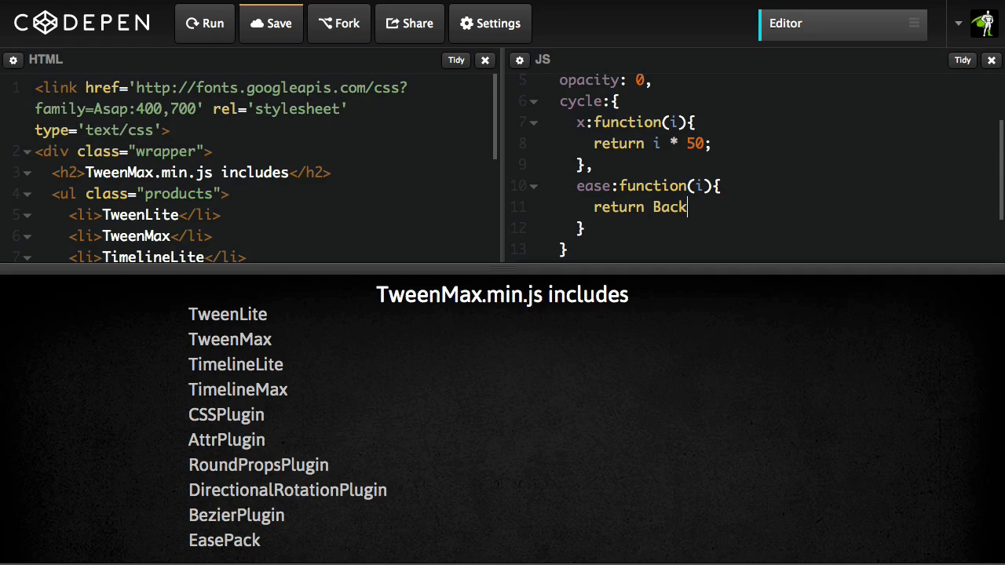
{"action": "type", "text": ".easeOut"}
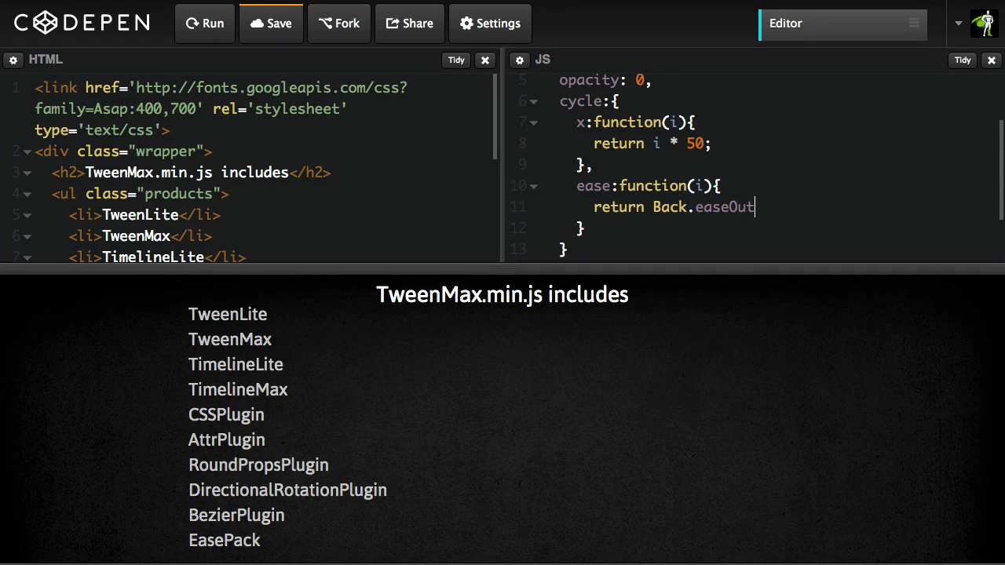
{"action": "left_click", "coordinate": [204, 23]}
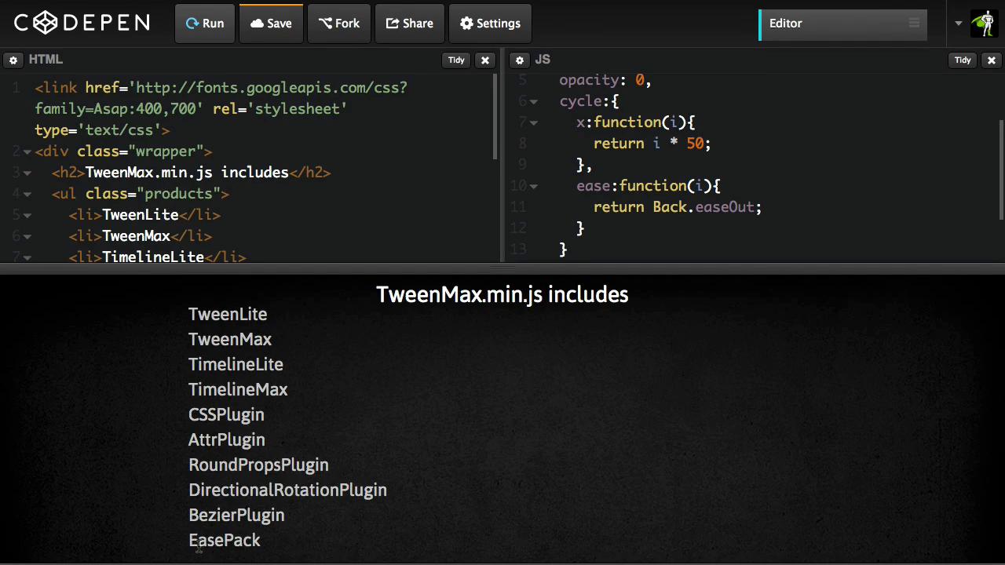
Extend the ease to Back.easeOut.config(i) so overshoot grows with index, and rerun
{"action": "left_click", "coordinate": [754, 207]}
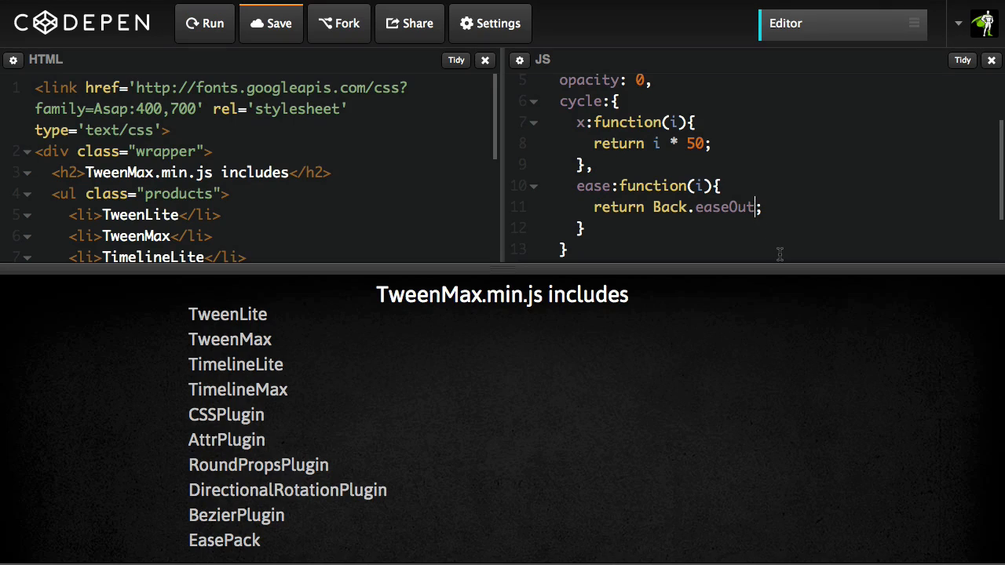
{"action": "type", "text": ".config("}
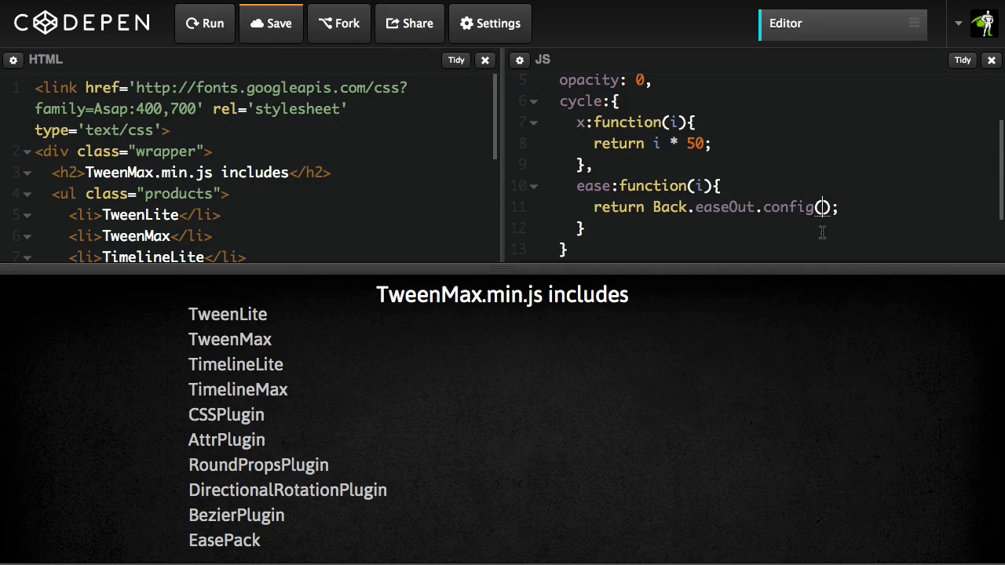
{"action": "type", "text": "i"}
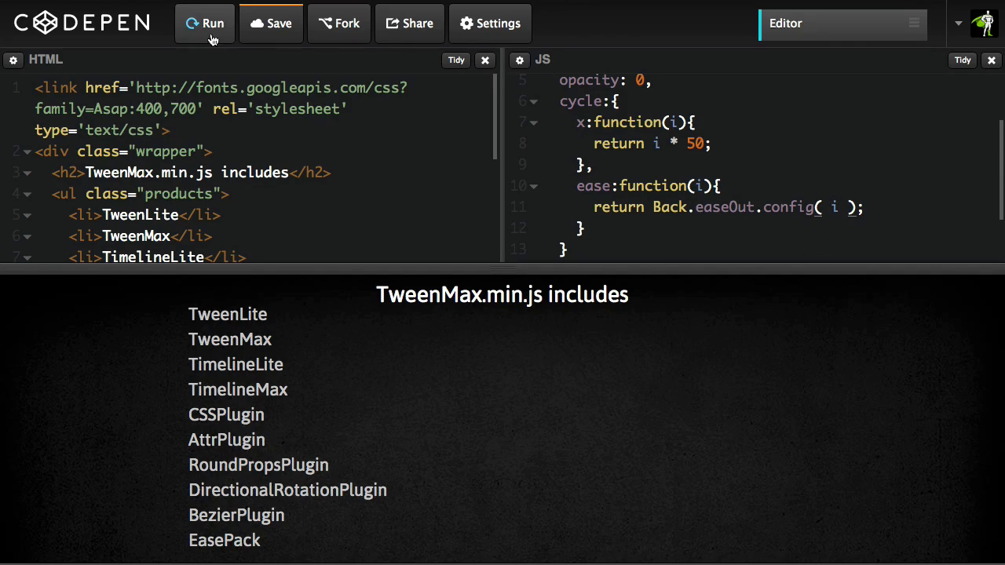
{"action": "left_click", "coordinate": [212, 24]}
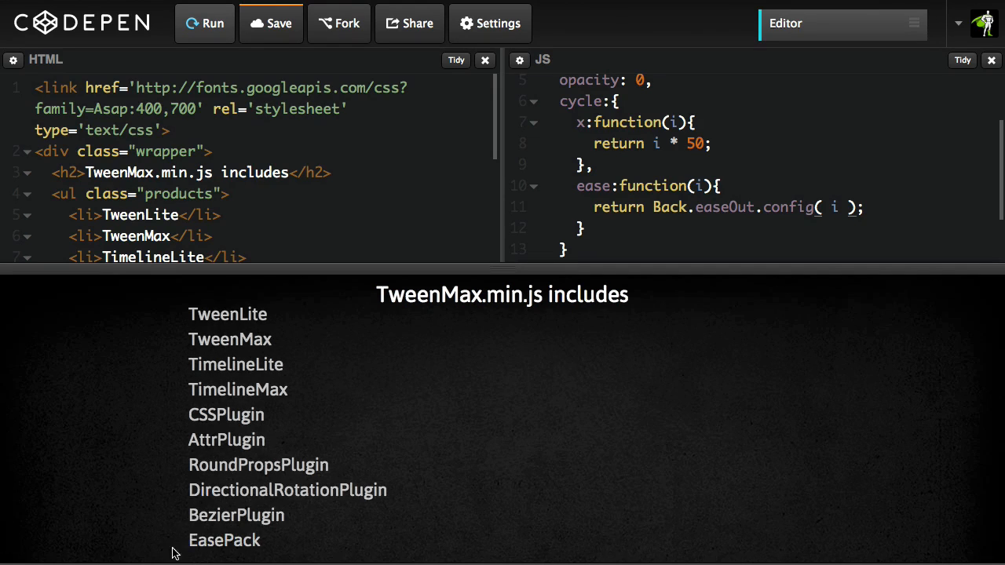
{"action": "mouse_move", "coordinate": [361, 306]}
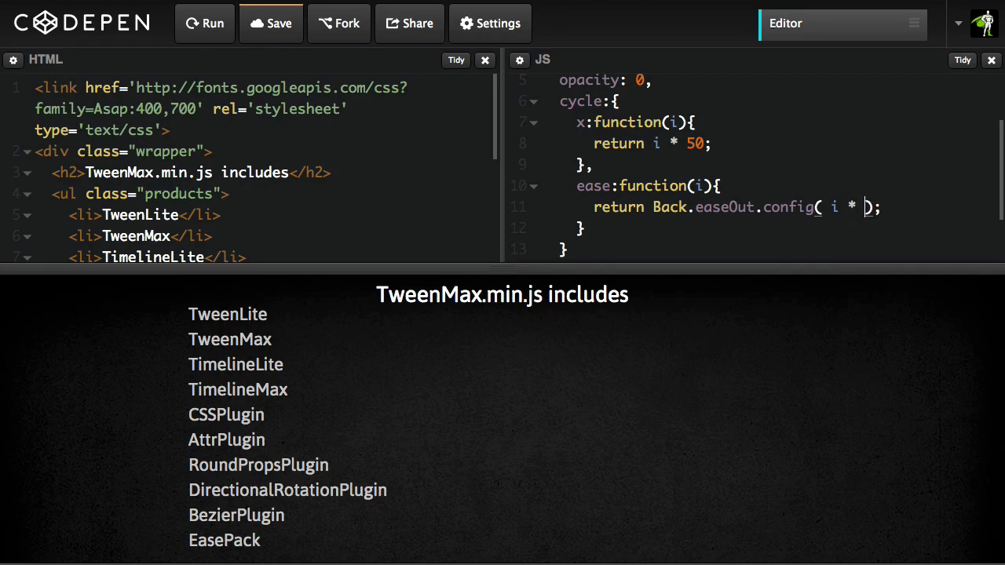
Scale the ease config to i * 0.3 and change the x function to use (i+1)
{"action": "type", "text": "0.3"}
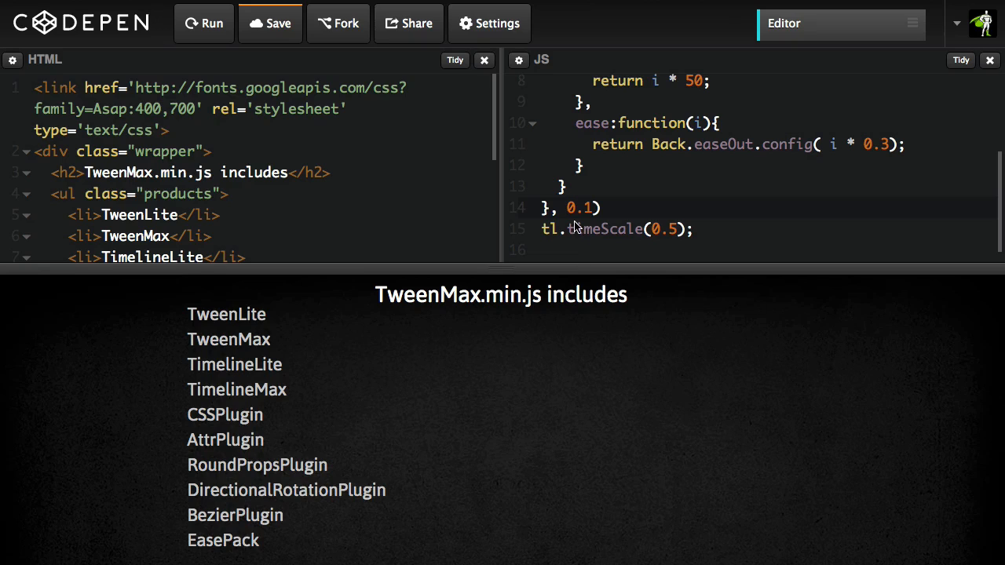
{"action": "left_click", "coordinate": [204, 24]}
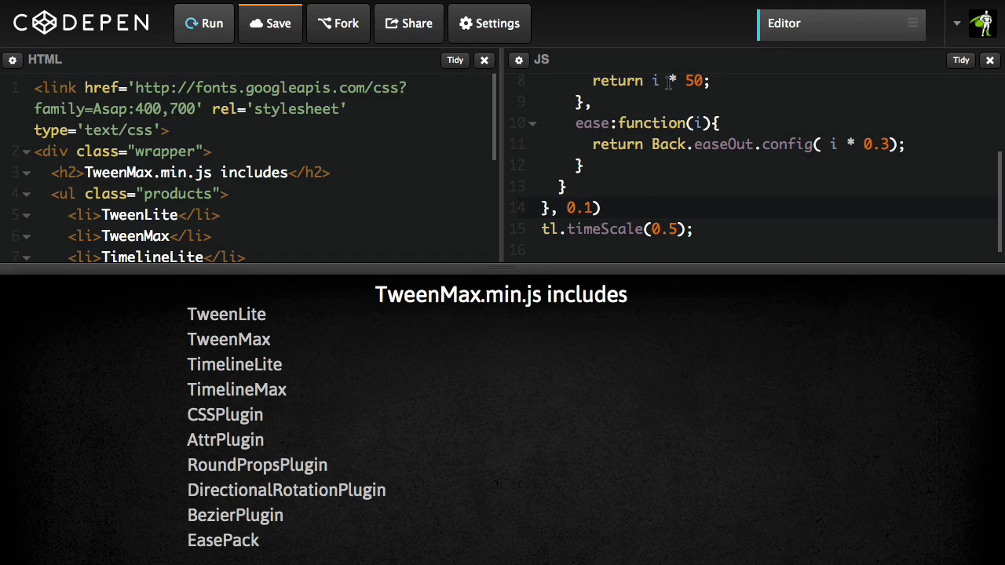
{"action": "mouse_move", "coordinate": [395, 306]}
{"action": "type", "text": "("}
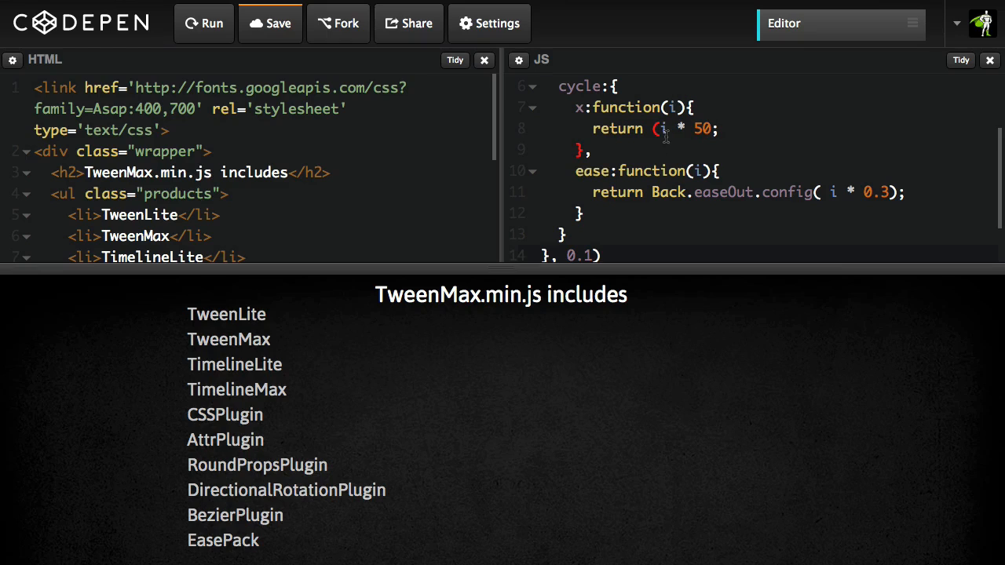
{"action": "type", "text": "+1"}
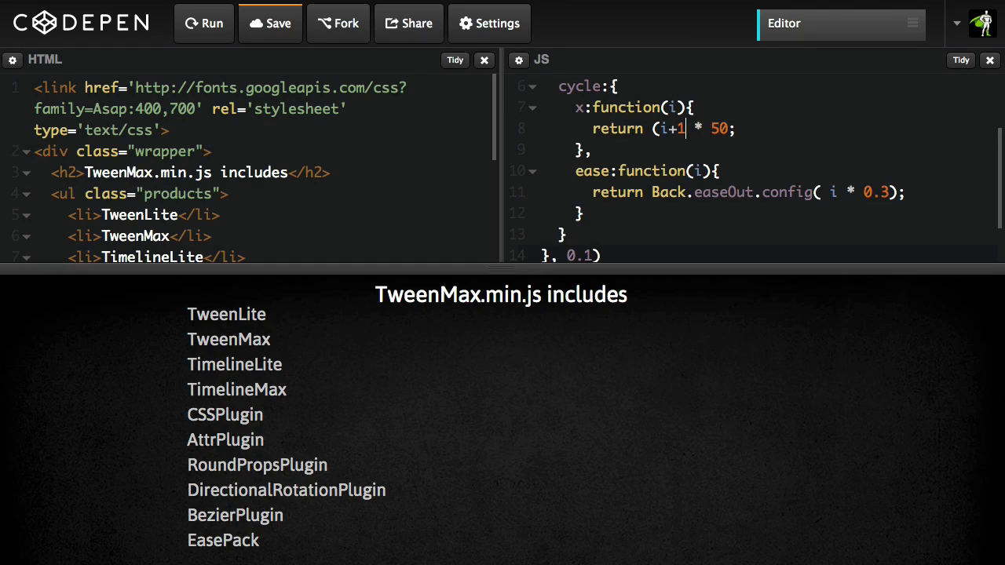
{"action": "type", "text": ")"}
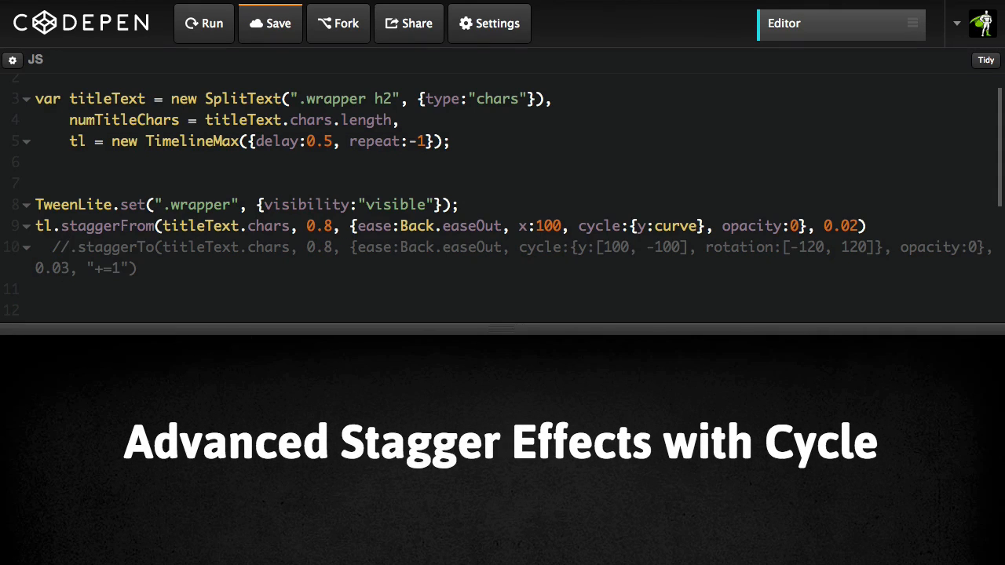
Run the Advanced Stagger Effects SplitText title pen with cycle y:curve
{"action": "left_click", "coordinate": [204, 24]}
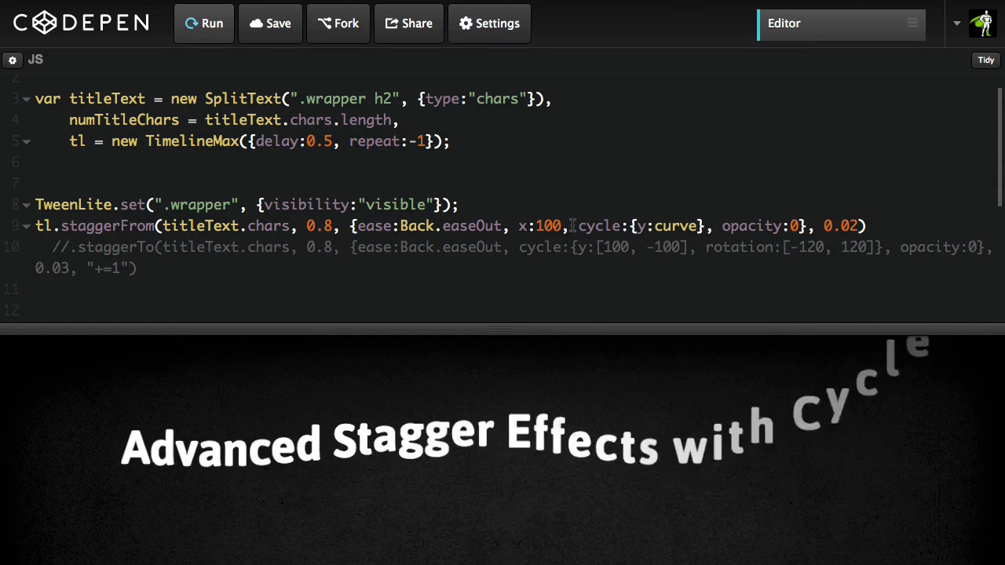
Remove opacity:0 from the title staggerFrom vars
{"action": "double_click", "coordinate": [598, 226]}
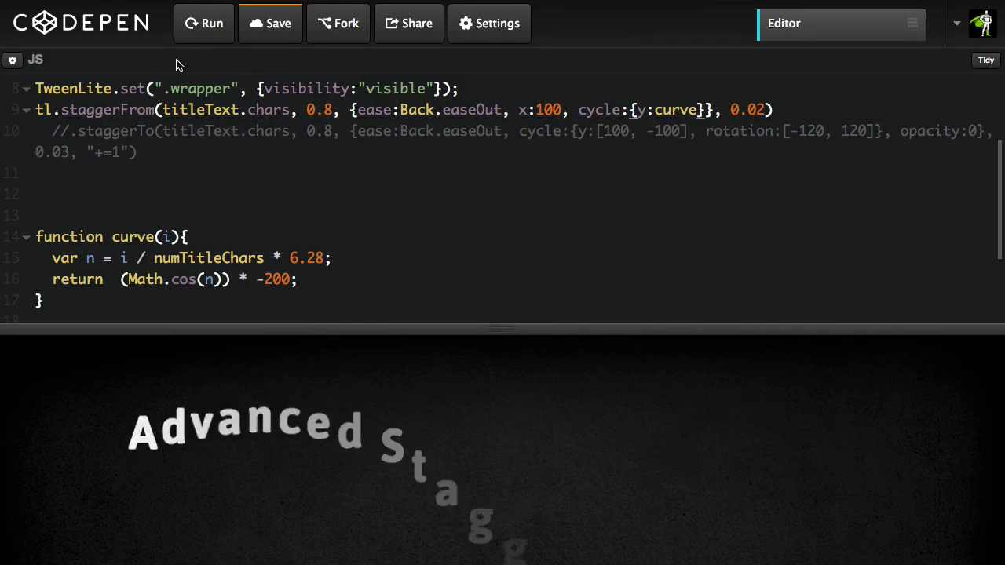
Replay the title, try a curve multiplier of 12 and rerun to compare
{"action": "left_click", "coordinate": [204, 24]}
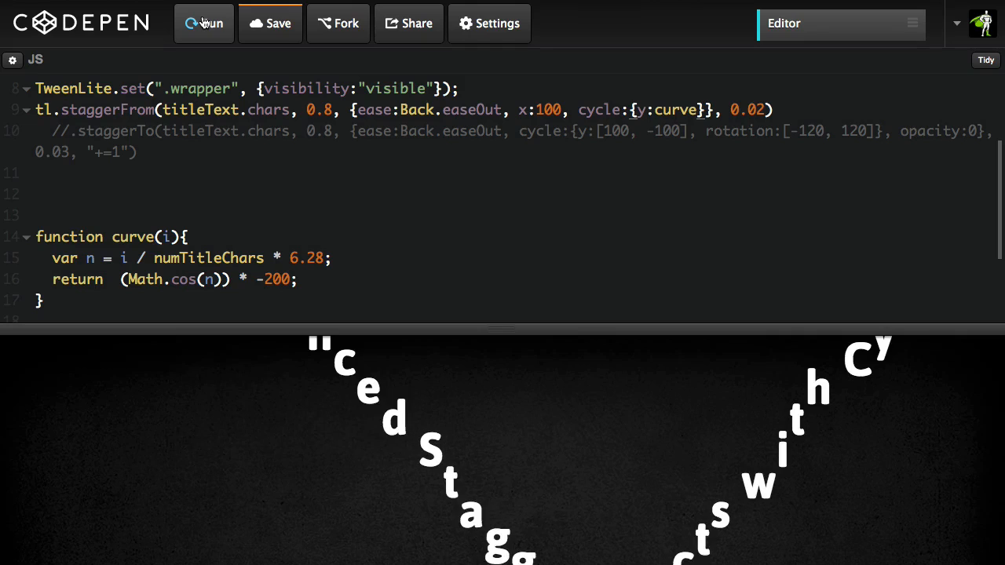
{"action": "left_click", "coordinate": [205, 24]}
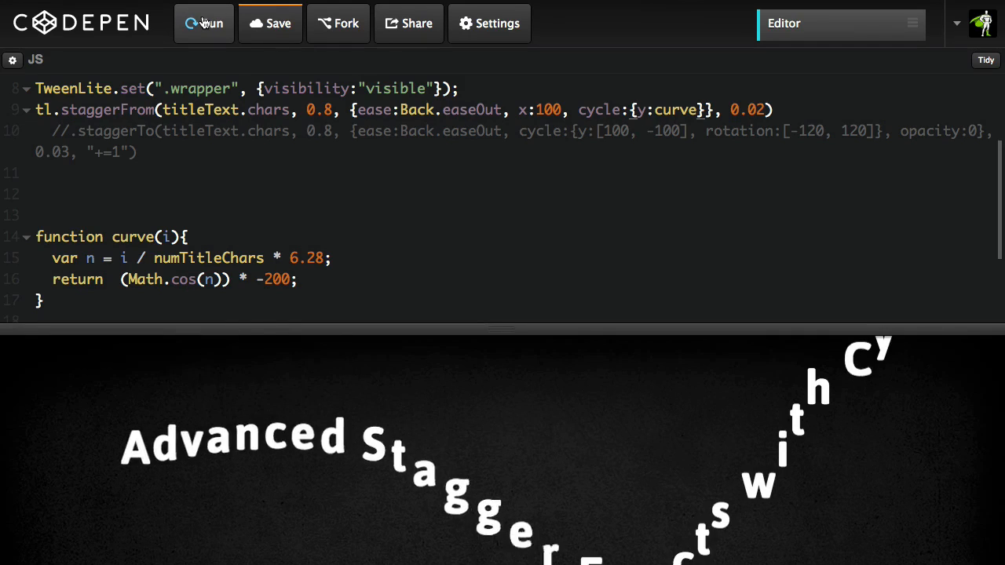
{"action": "left_click", "coordinate": [204, 24]}
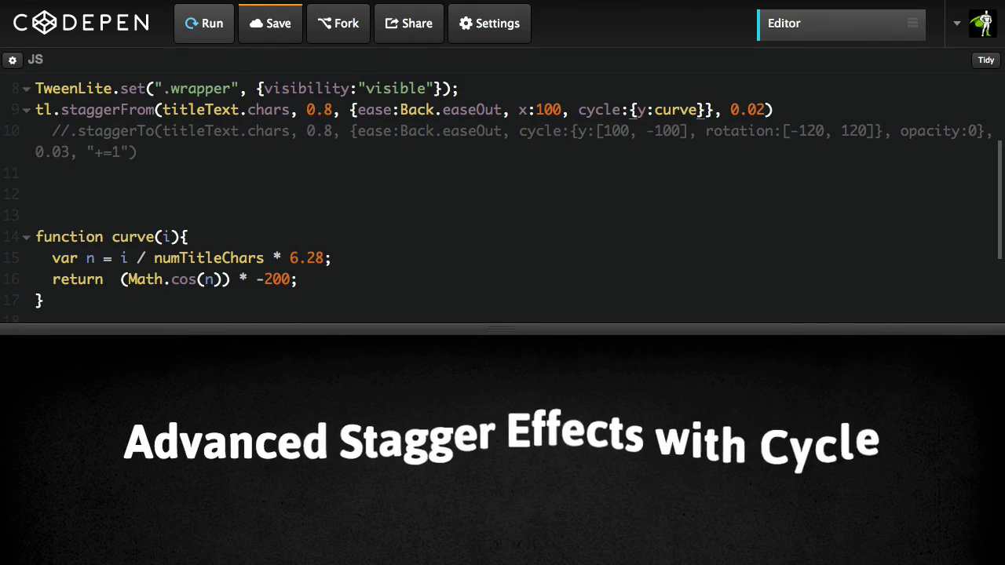
{"action": "left_click", "coordinate": [204, 24]}
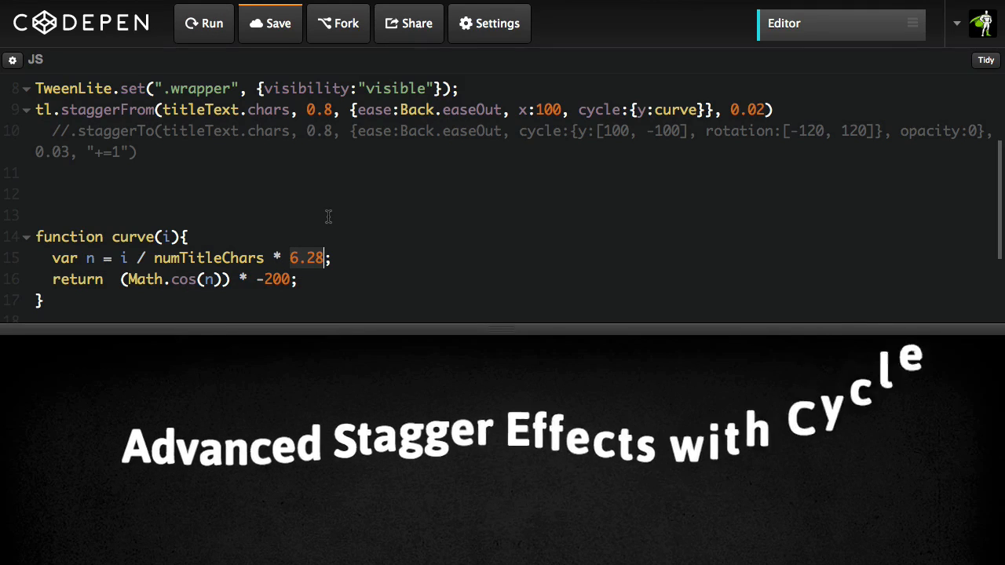
{"action": "type", "text": "12"}
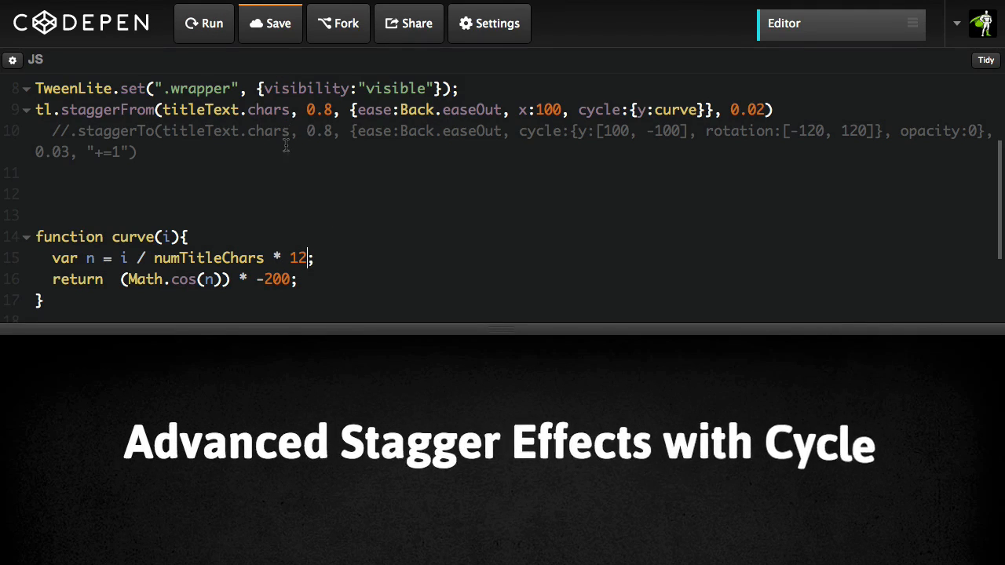
{"action": "left_click", "coordinate": [204, 24]}
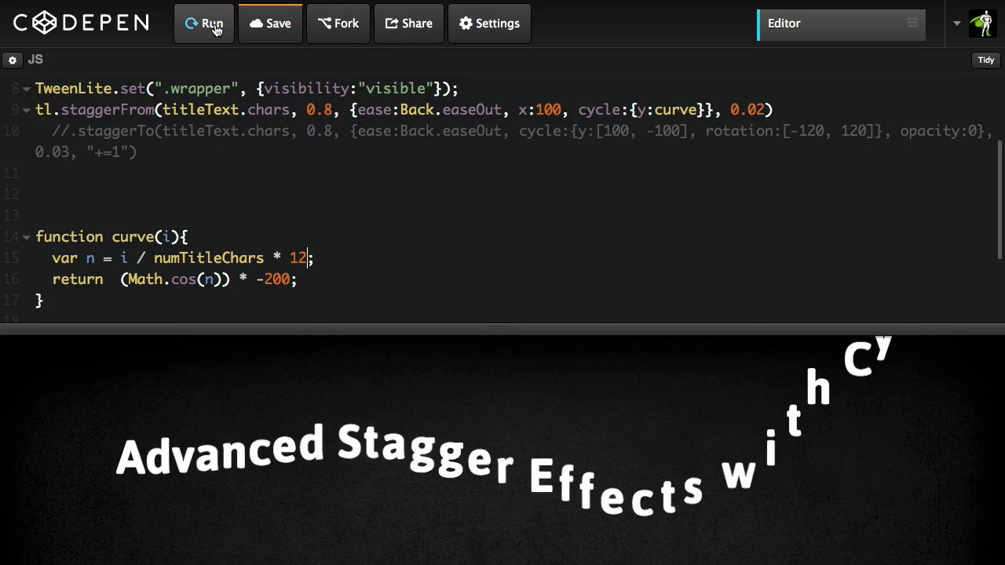
{"action": "left_click", "coordinate": [204, 23]}
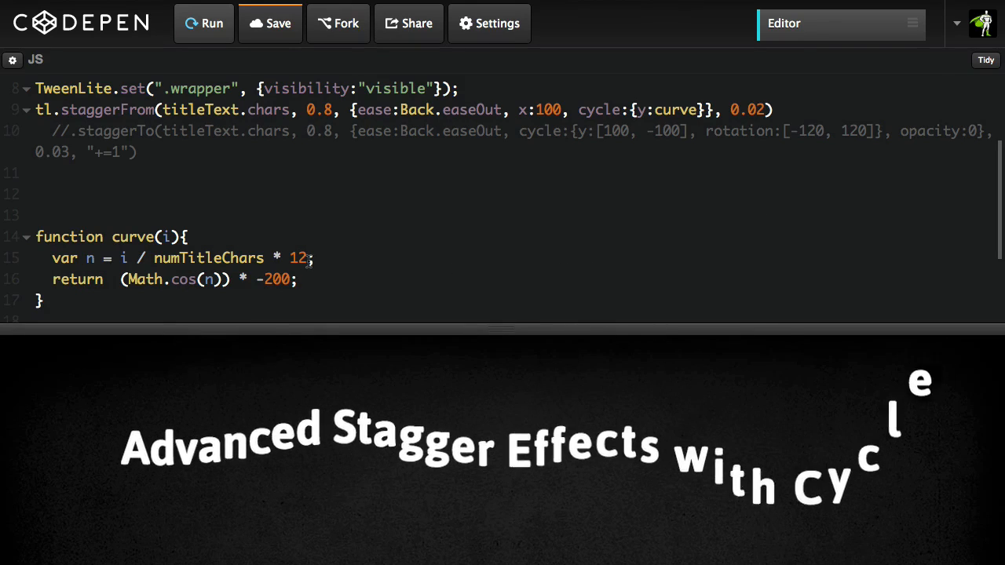
Set the multiplier to 6.24, restore opacity:0 in the stagger and rerun
{"action": "type", "text": "6.24"}
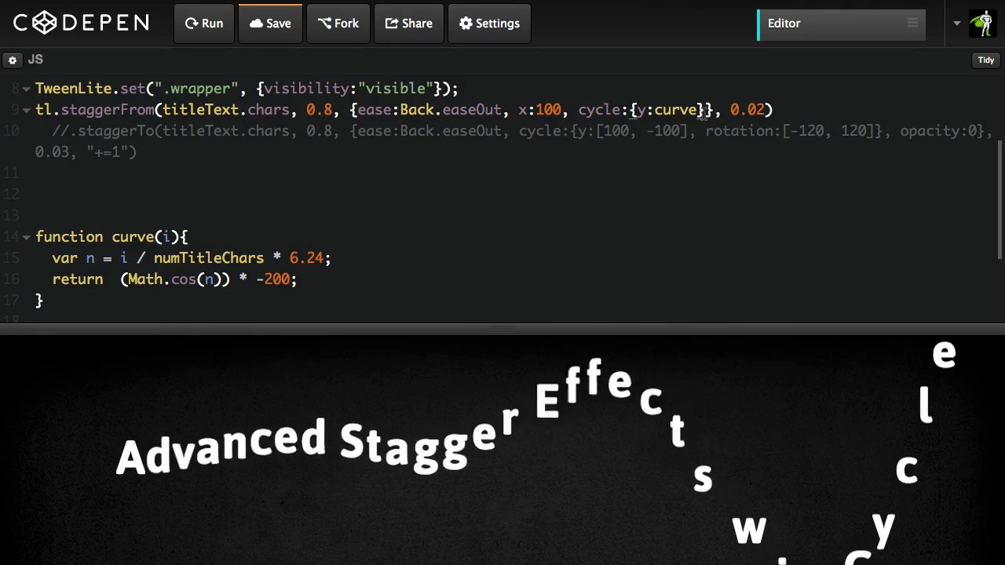
{"action": "type", "text": ",opacity:0"}
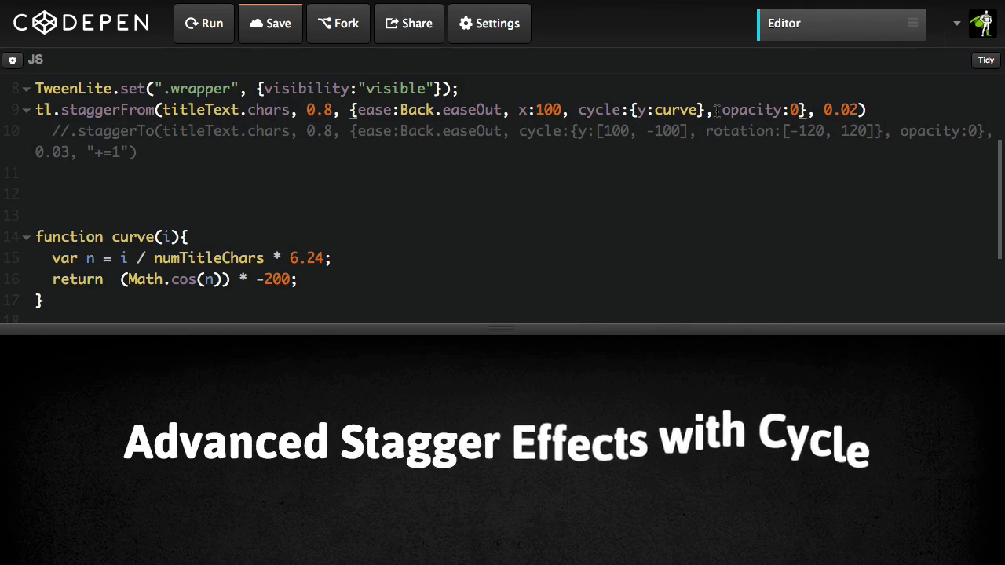
{"action": "left_click", "coordinate": [205, 24]}
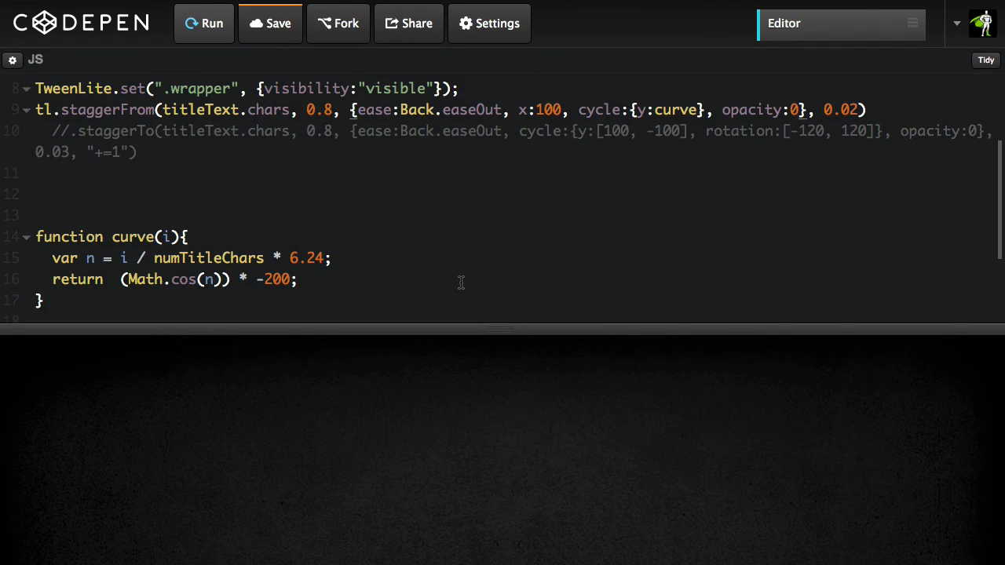
Uncomment the staggerTo exit tween cycling y and rotation with fade-out and chain it after the curved staggerFrom
{"action": "left_click", "coordinate": [204, 23]}
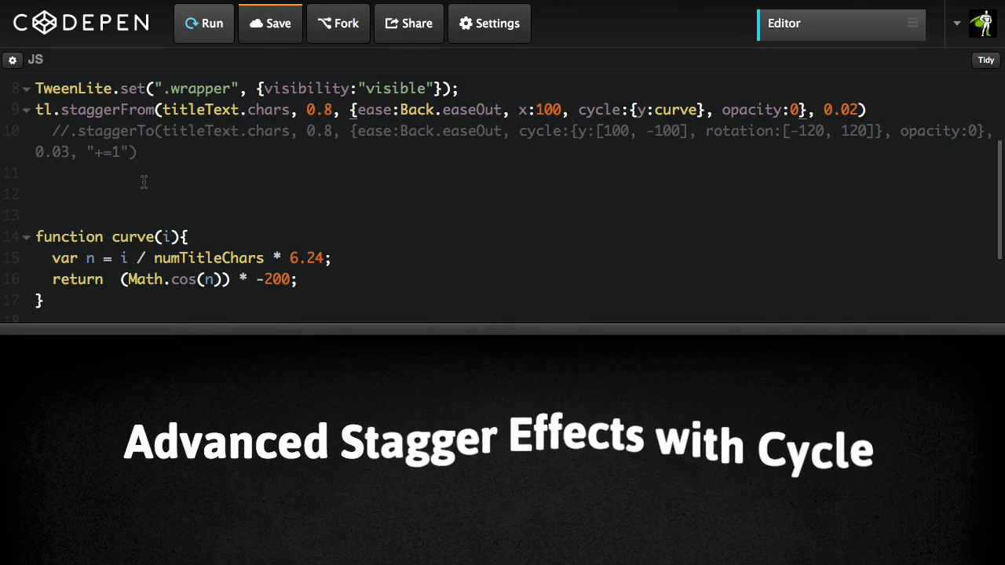
{"action": "left_click", "coordinate": [205, 24]}
{"action": "type", "text": "//"}
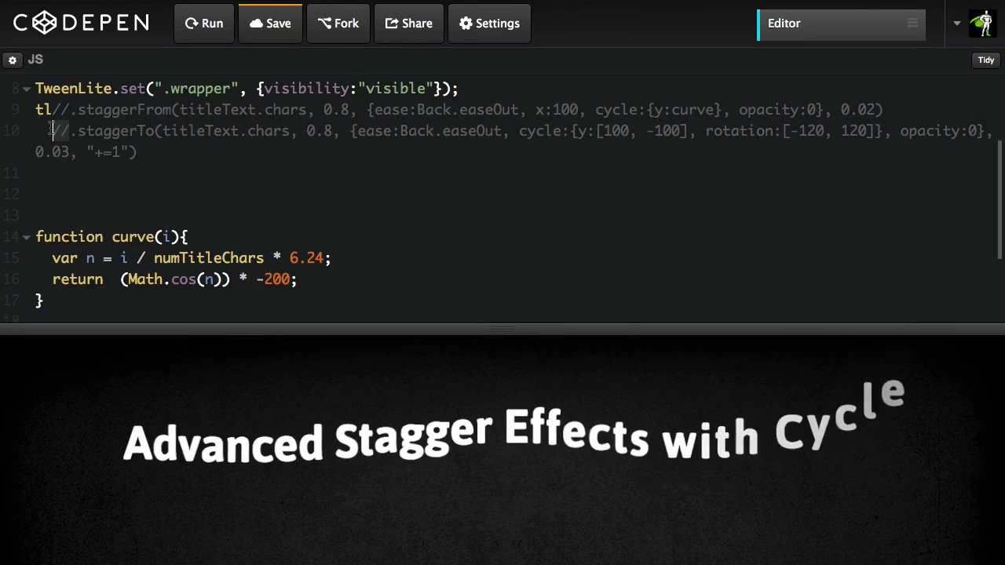
{"action": "left_click", "coordinate": [204, 23]}
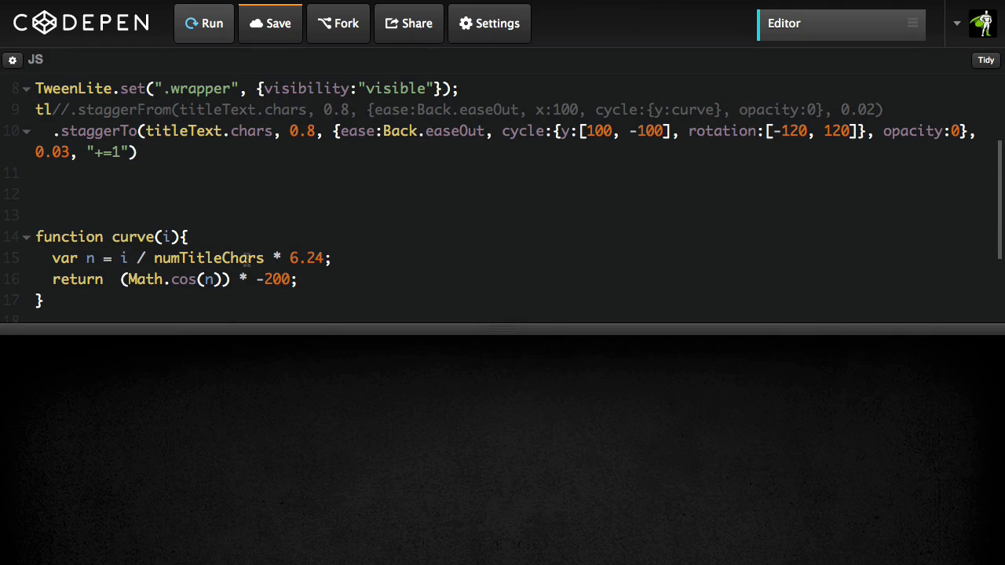
{"action": "left_click", "coordinate": [204, 24]}
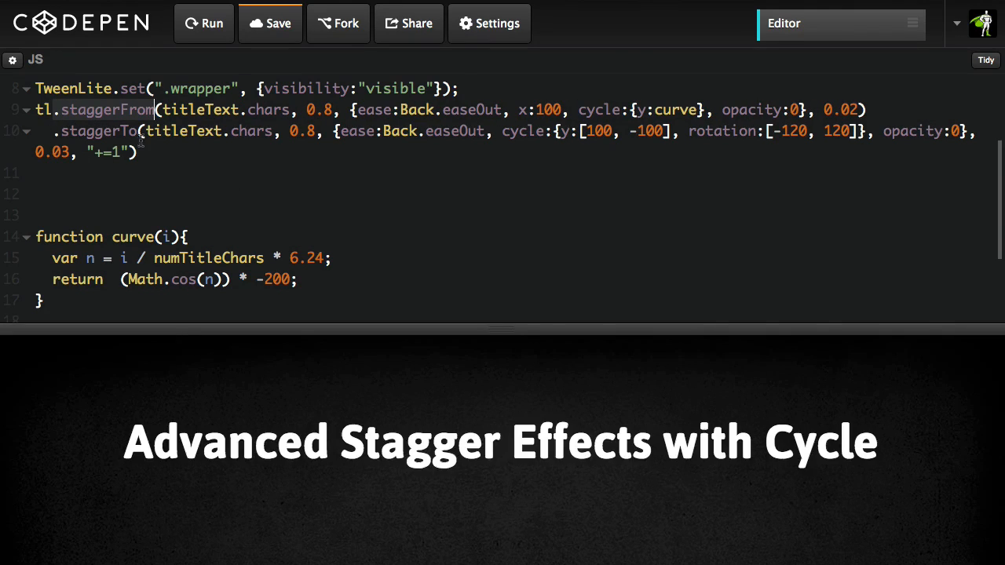
{"action": "left_click", "coordinate": [204, 24]}
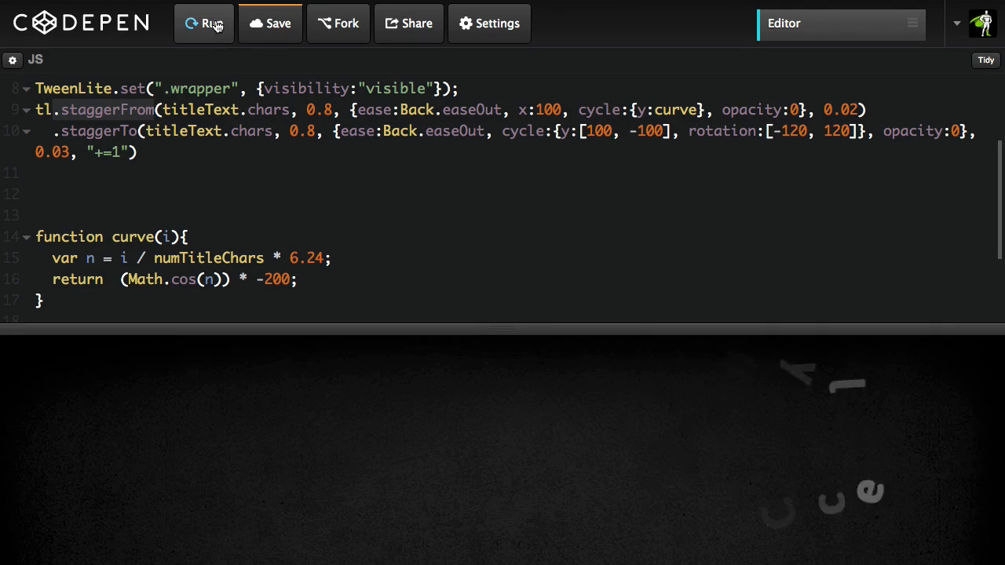
{"action": "left_click", "coordinate": [204, 24]}
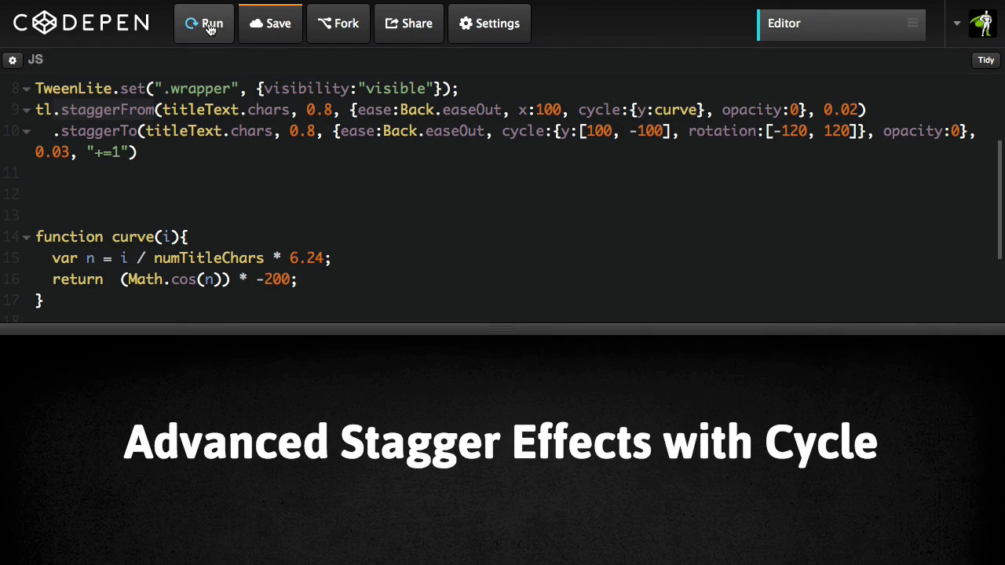
{"action": "left_click", "coordinate": [204, 23]}
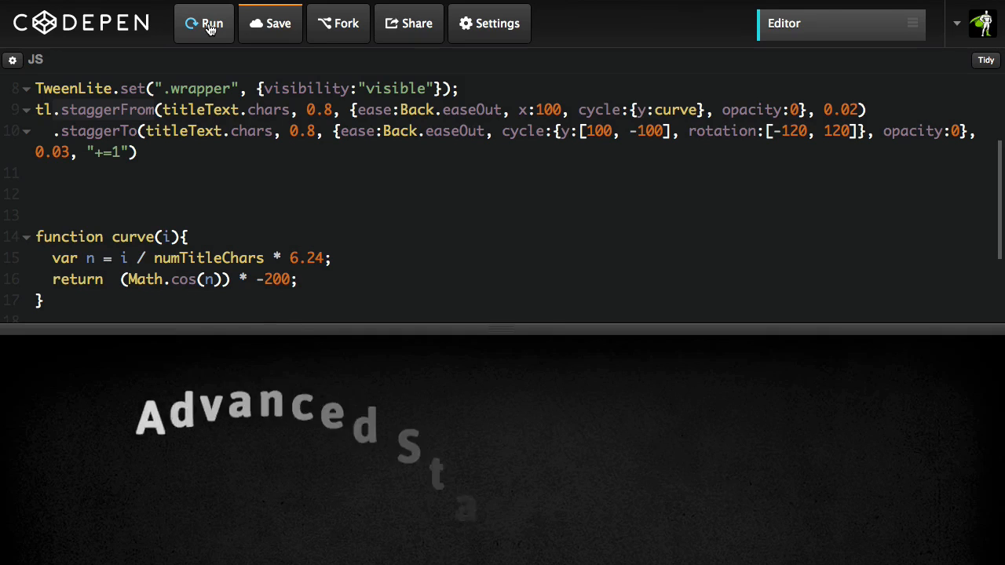
{"action": "left_click", "coordinate": [205, 24]}
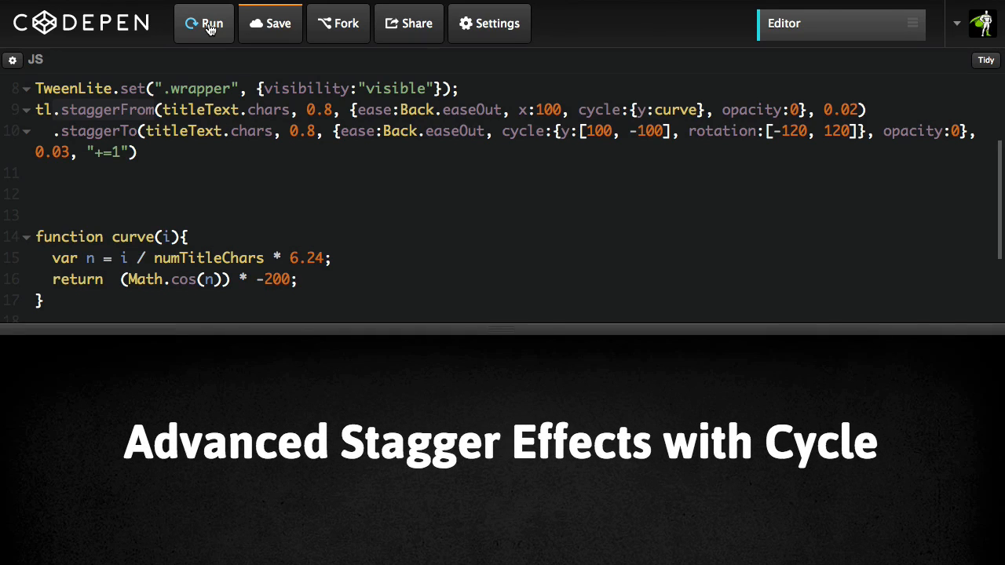
{"action": "left_click", "coordinate": [204, 24]}
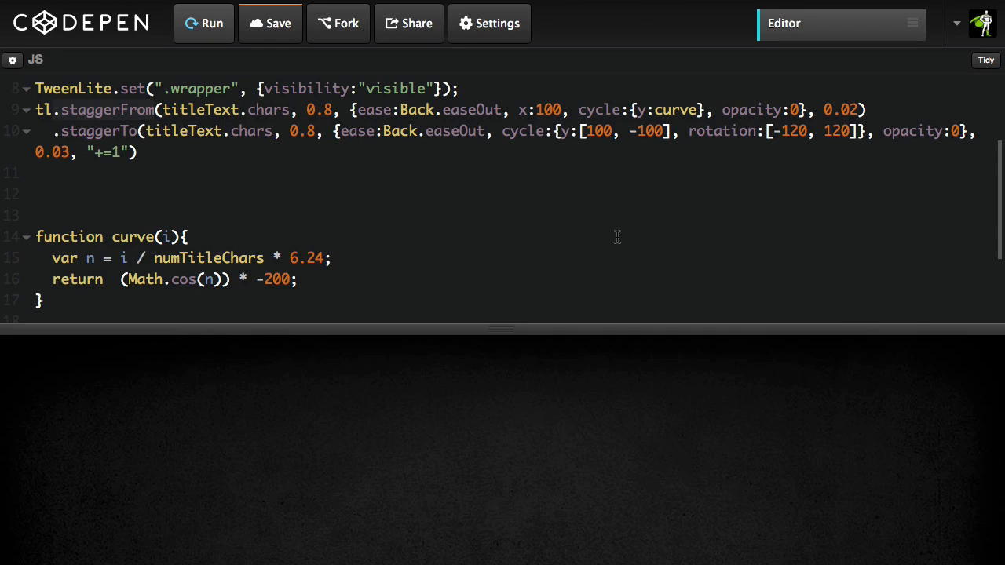
{"action": "left_click", "coordinate": [211, 24]}
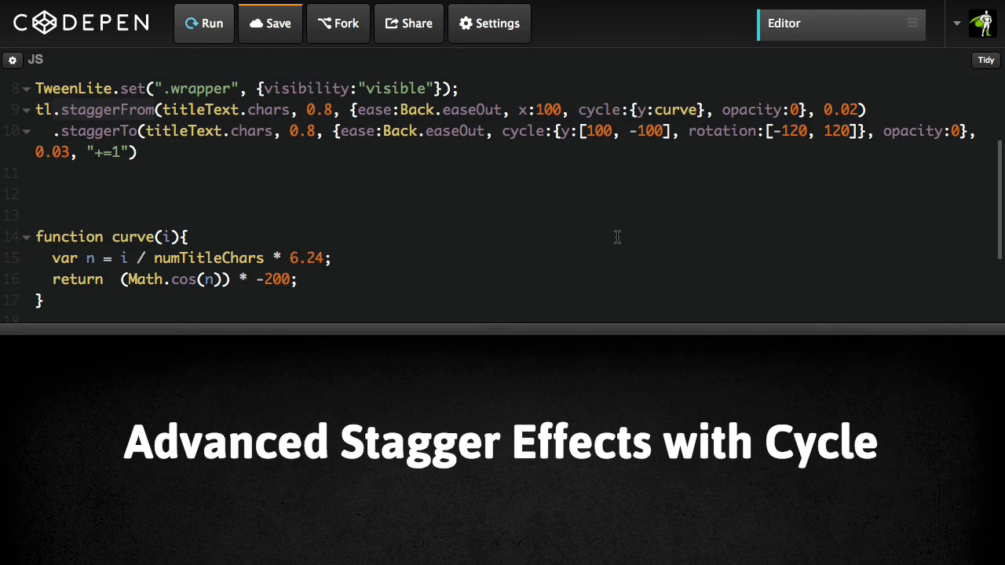